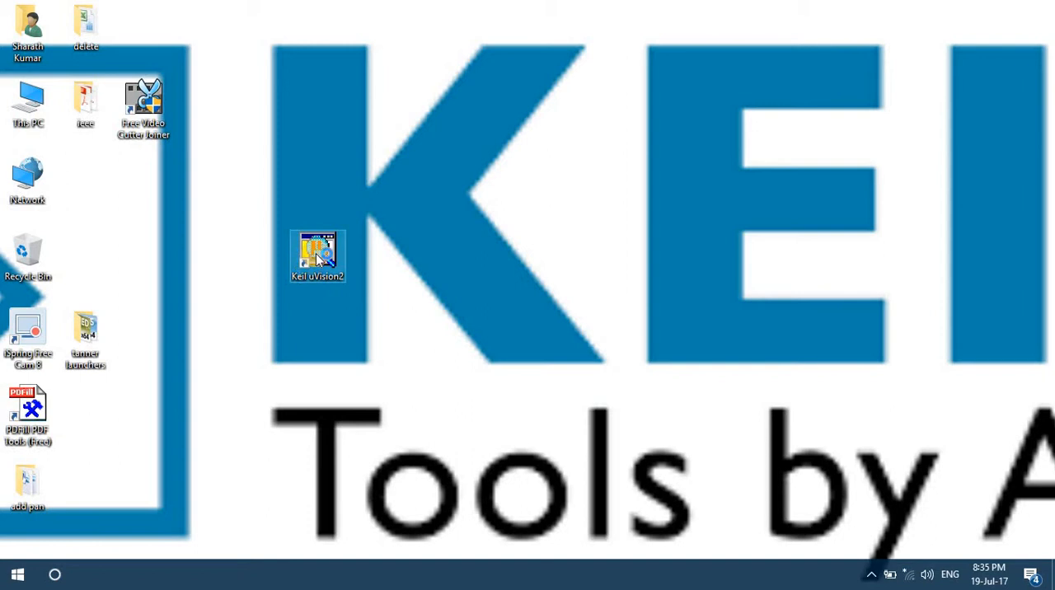
Launch µVision2 and close the previously open dgdgf project.
{"action": "double_click", "coordinate": [317, 256]}
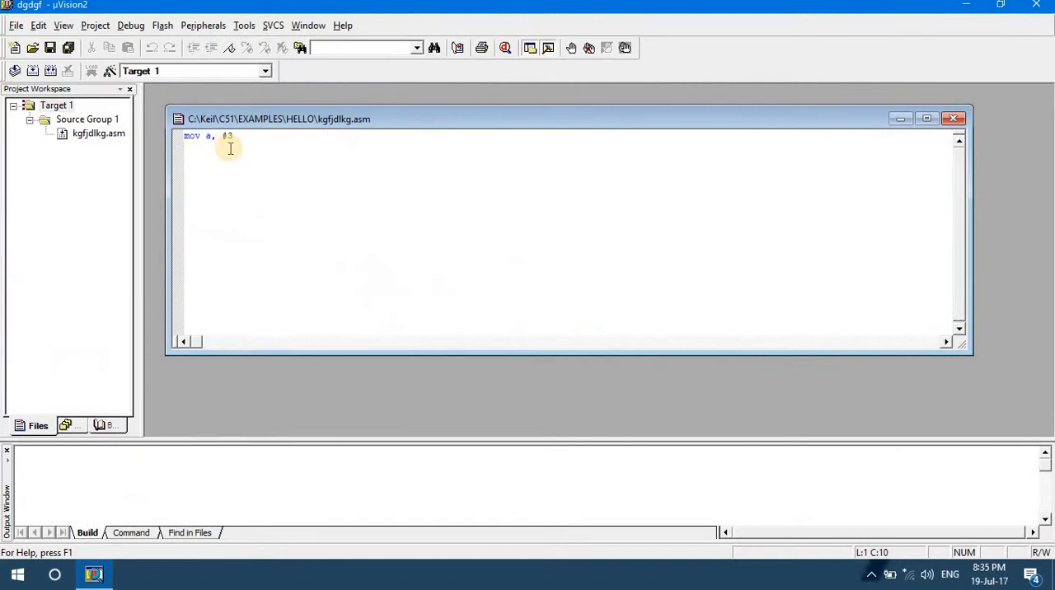
{"action": "left_click", "coordinate": [96, 25]}
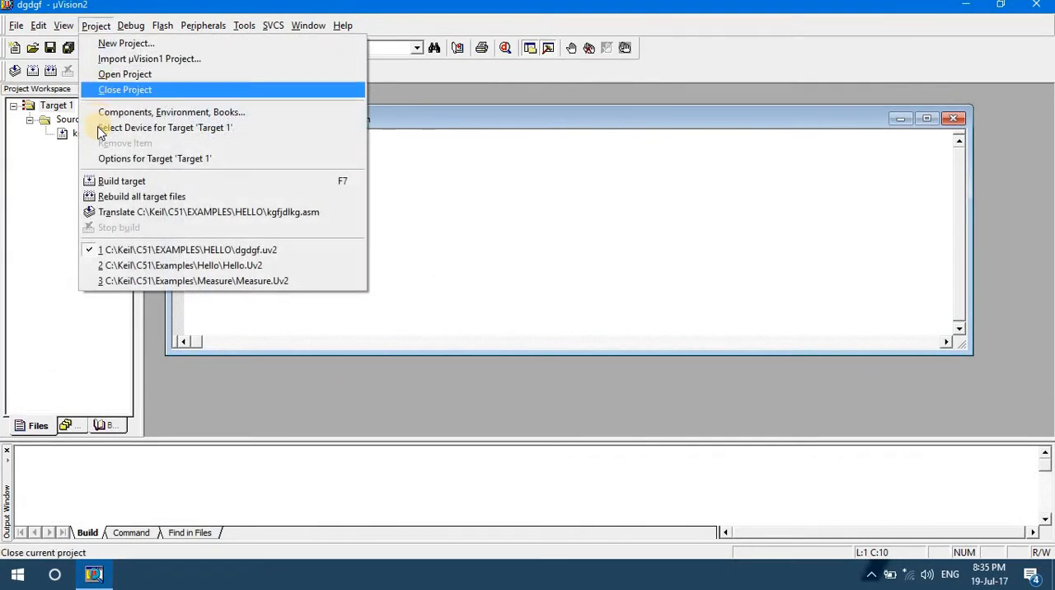
{"action": "left_click", "coordinate": [125, 89]}
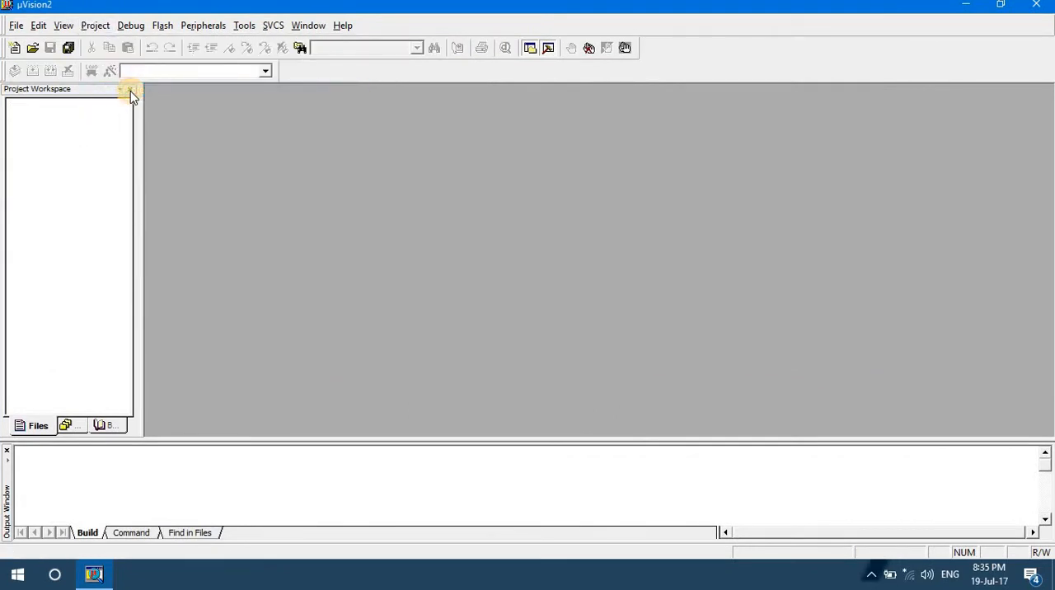
Create and save a new µVision2 project file named 'sample' in the HELLO folder.
{"action": "left_click", "coordinate": [95, 25]}
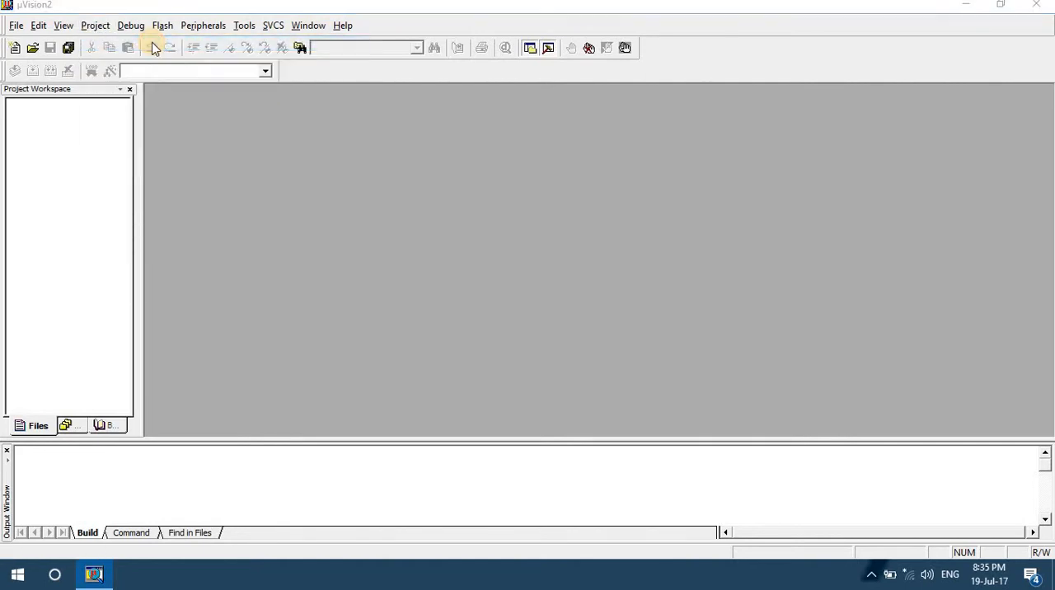
{"action": "left_click", "coordinate": [94, 24]}
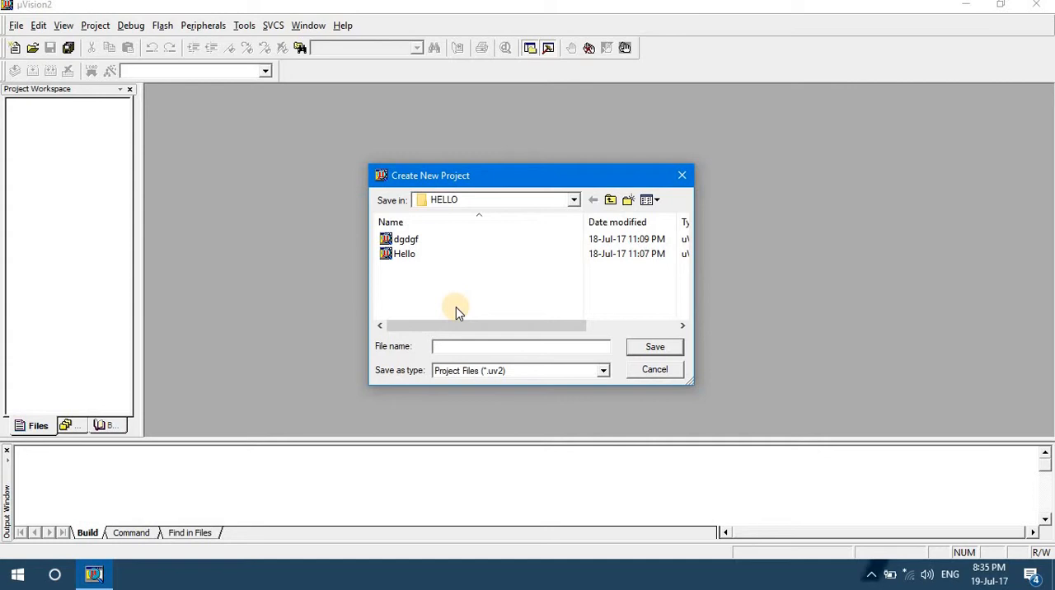
{"action": "type", "text": "pr"}
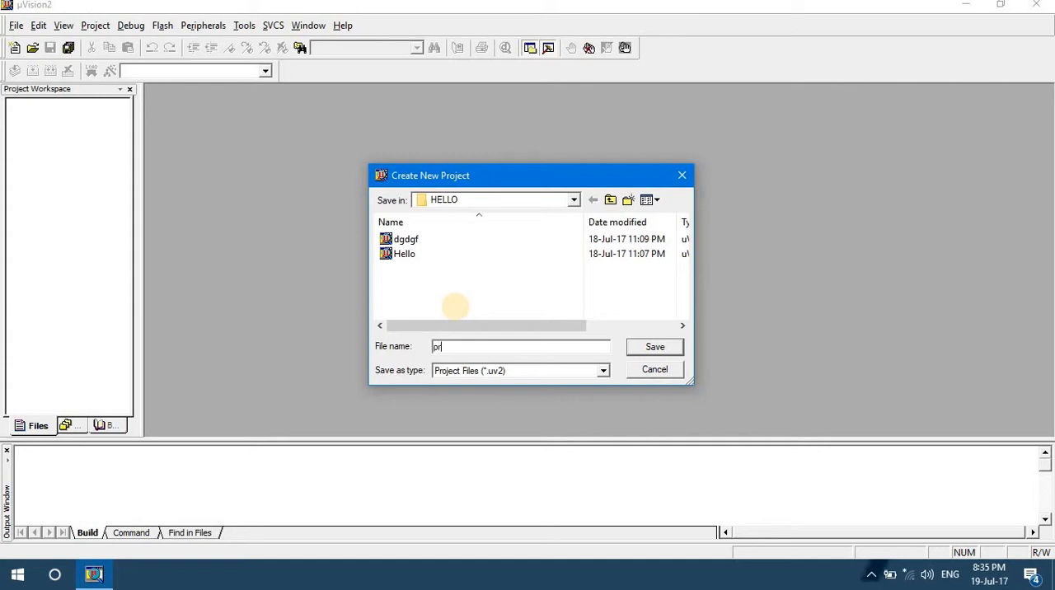
{"action": "type", "text": "o"}
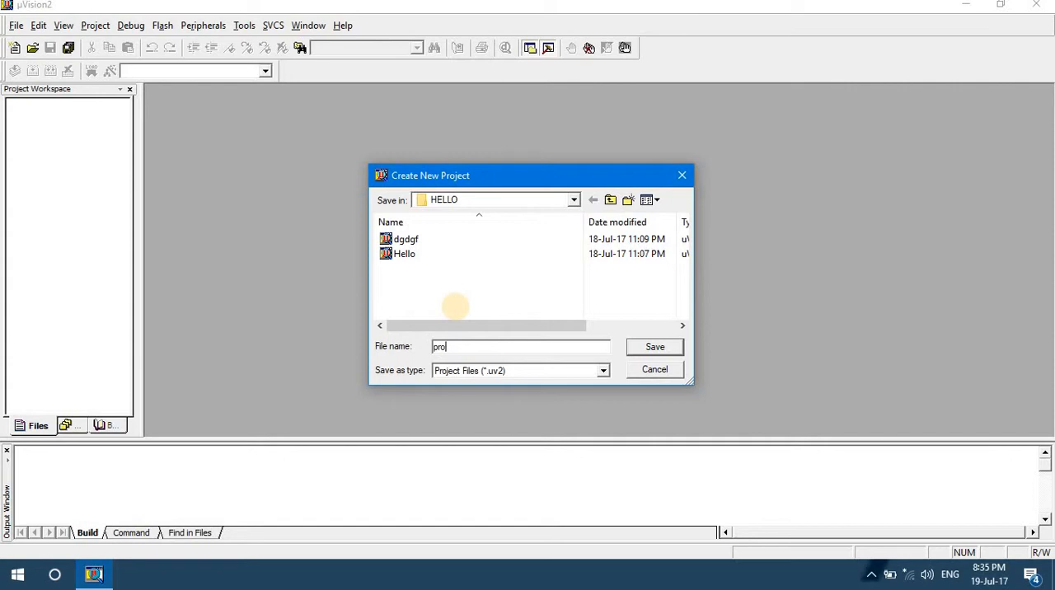
{"action": "type", "text": "sample"}
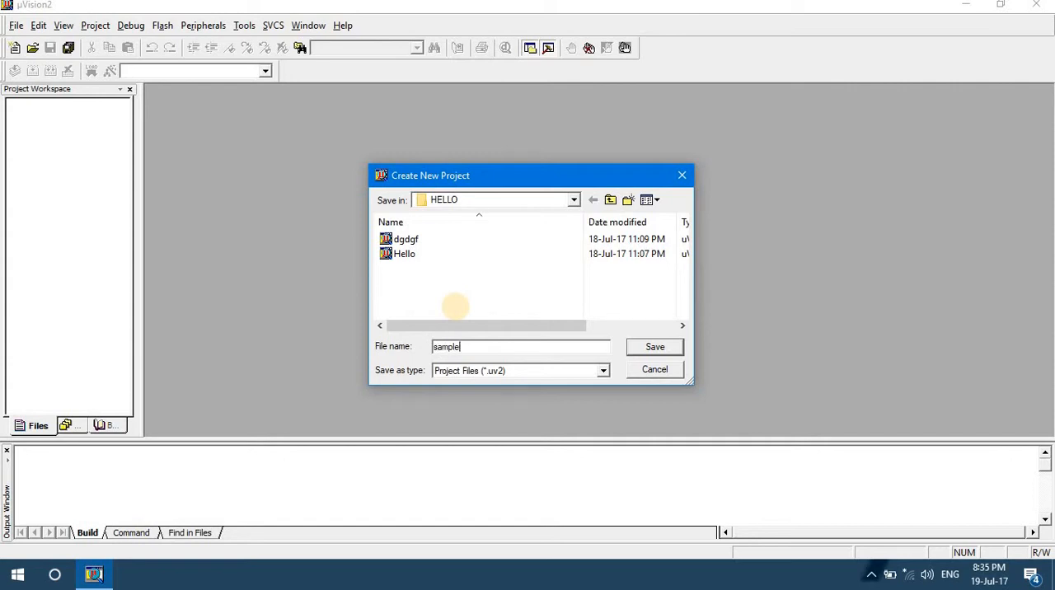
{"action": "mouse_move", "coordinate": [654, 369]}
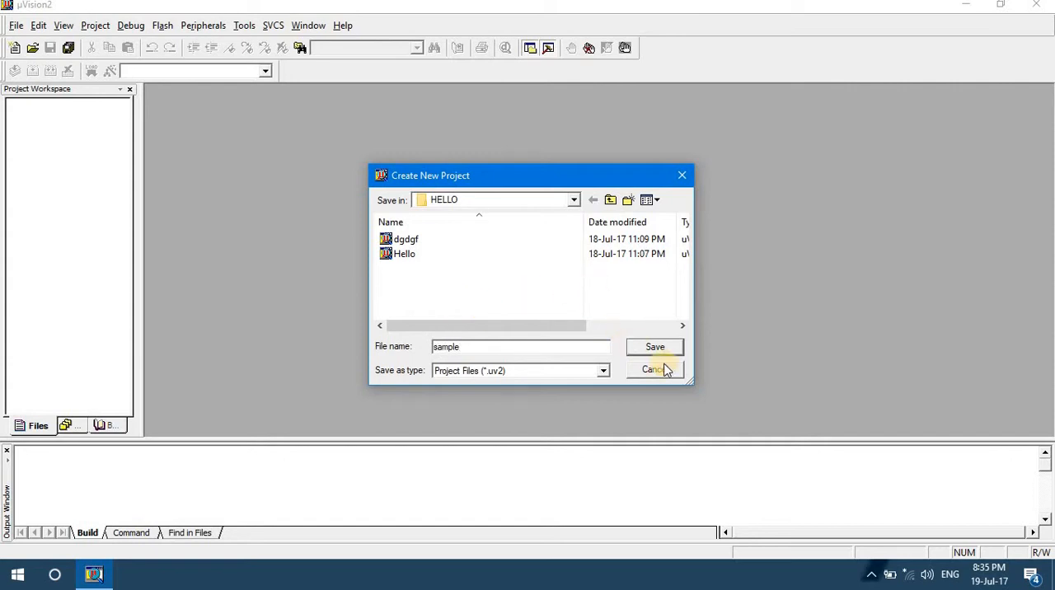
{"action": "left_click", "coordinate": [654, 346]}
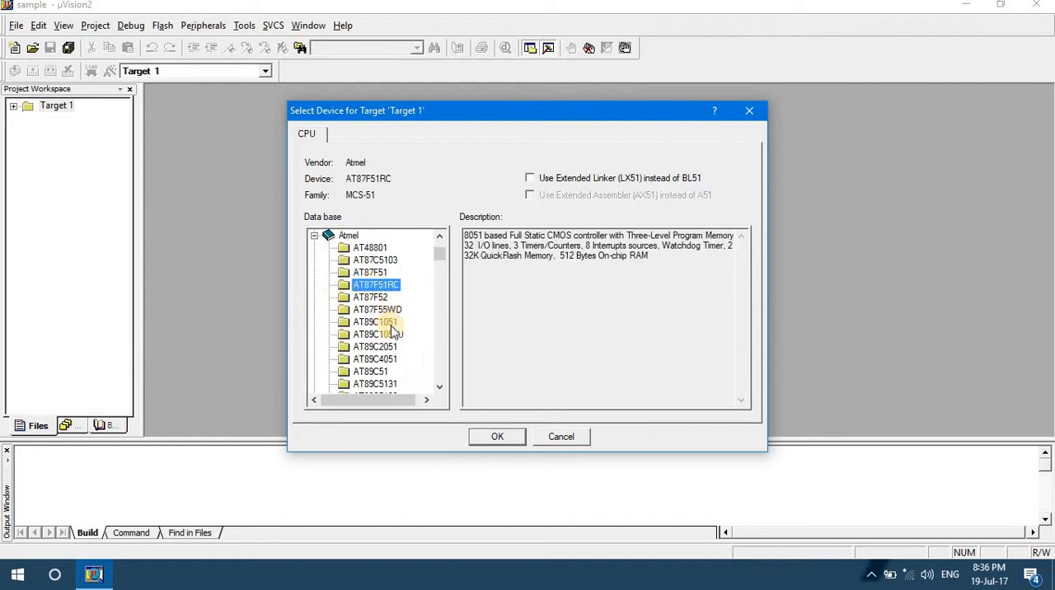
Choose the Atmel AT89C51ED2 device and accept copying the 8051 startup code.
{"action": "scroll", "scroll_direction": "down", "scroll_amount": 3}
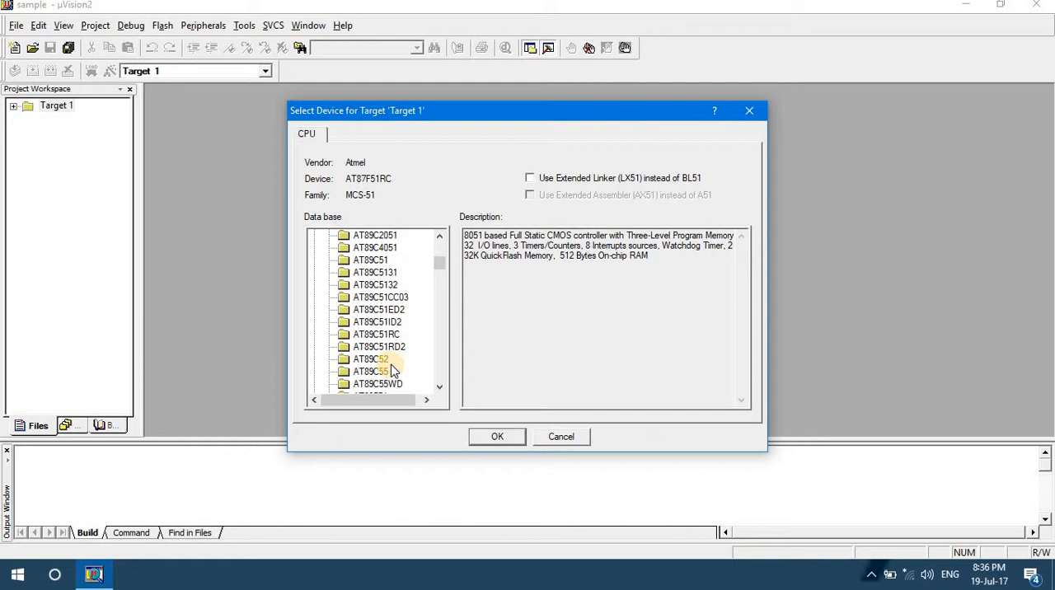
{"action": "left_click", "coordinate": [379, 308]}
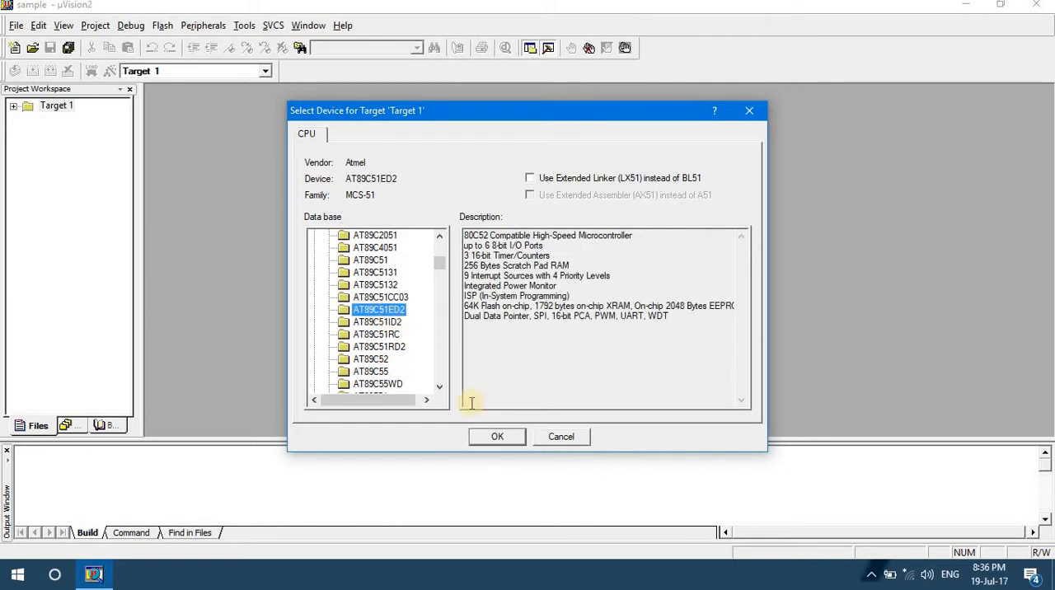
{"action": "left_click", "coordinate": [497, 436]}
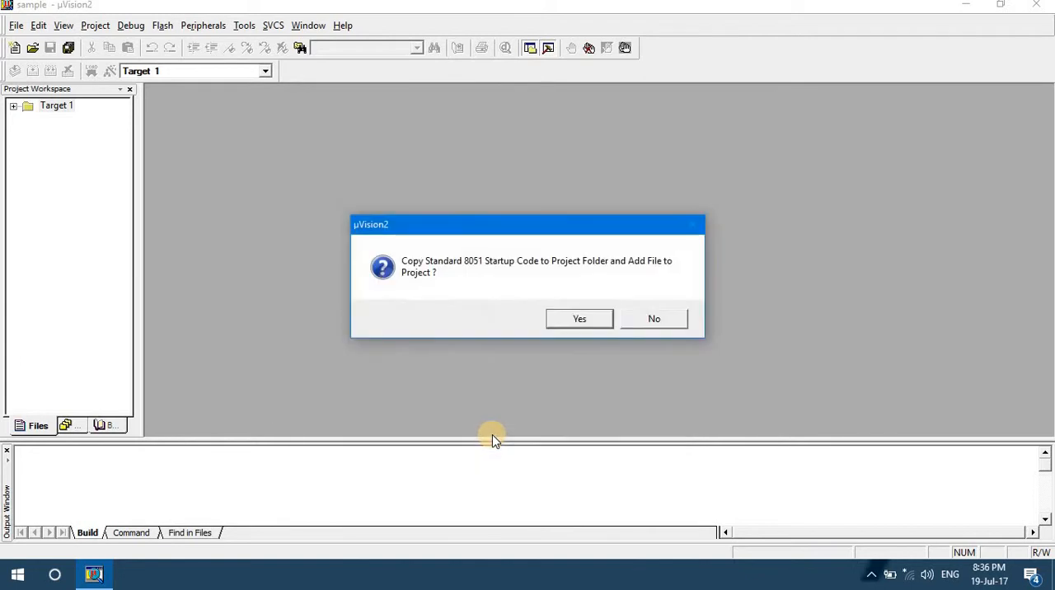
{"action": "mouse_move", "coordinate": [579, 319]}
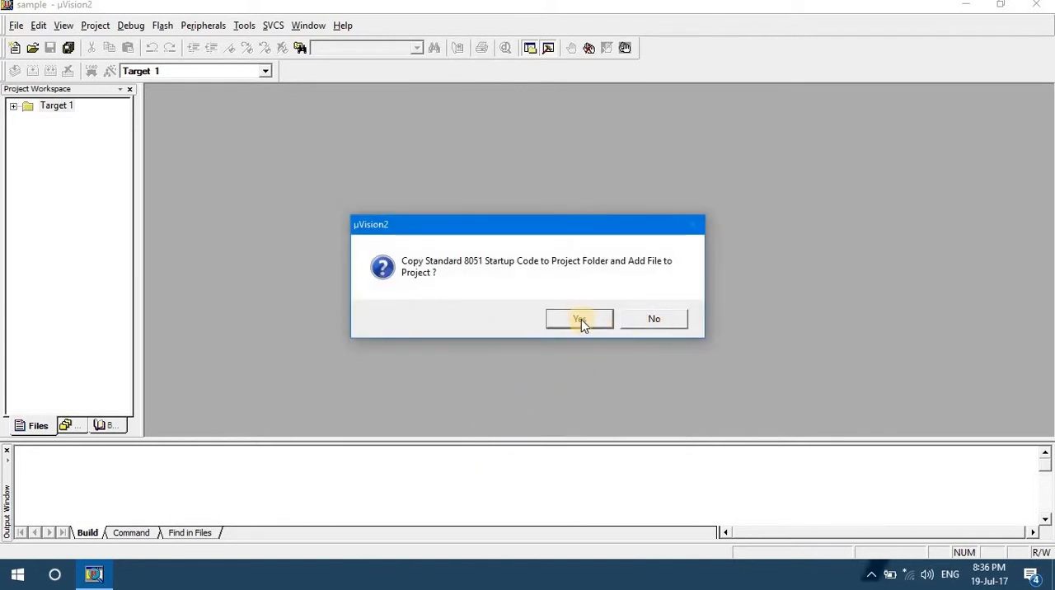
{"action": "left_click", "coordinate": [578, 319]}
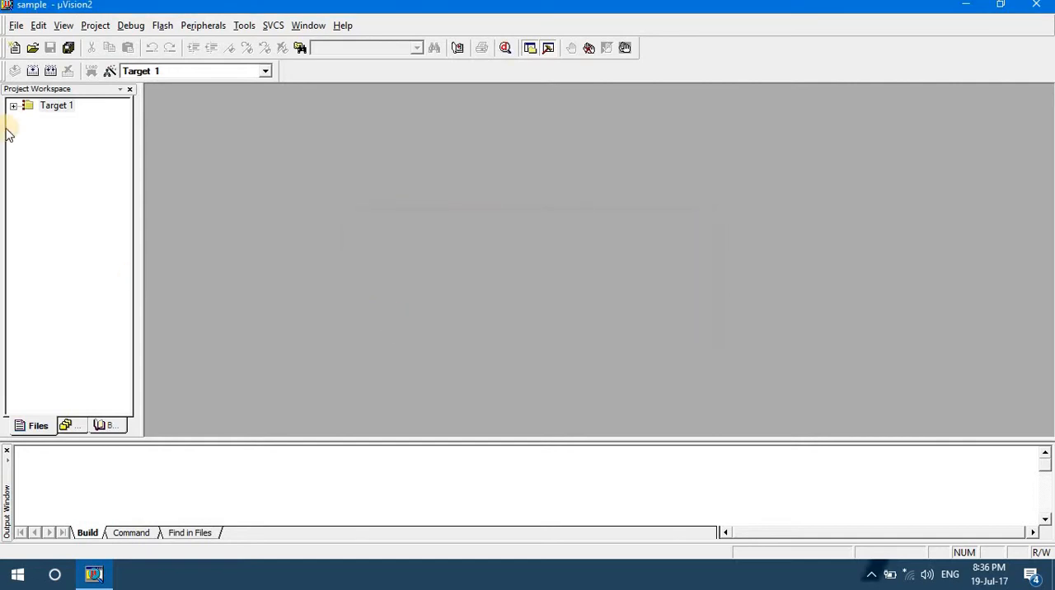
Expand Target 1, then remove STARTUP.A51 from the project and confirm.
{"action": "left_click", "coordinate": [13, 104]}
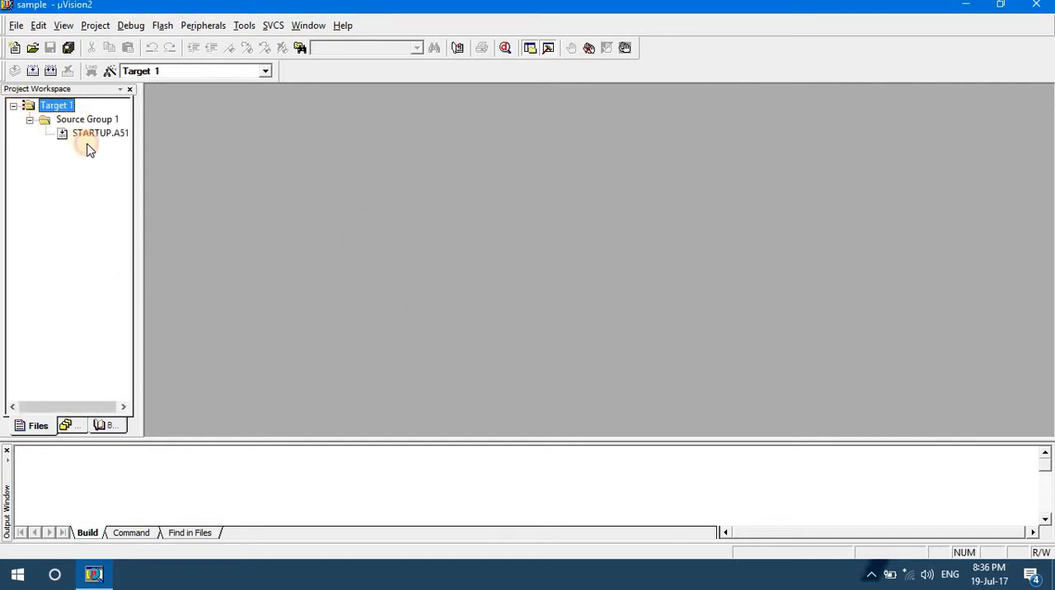
{"action": "left_click", "coordinate": [100, 133]}
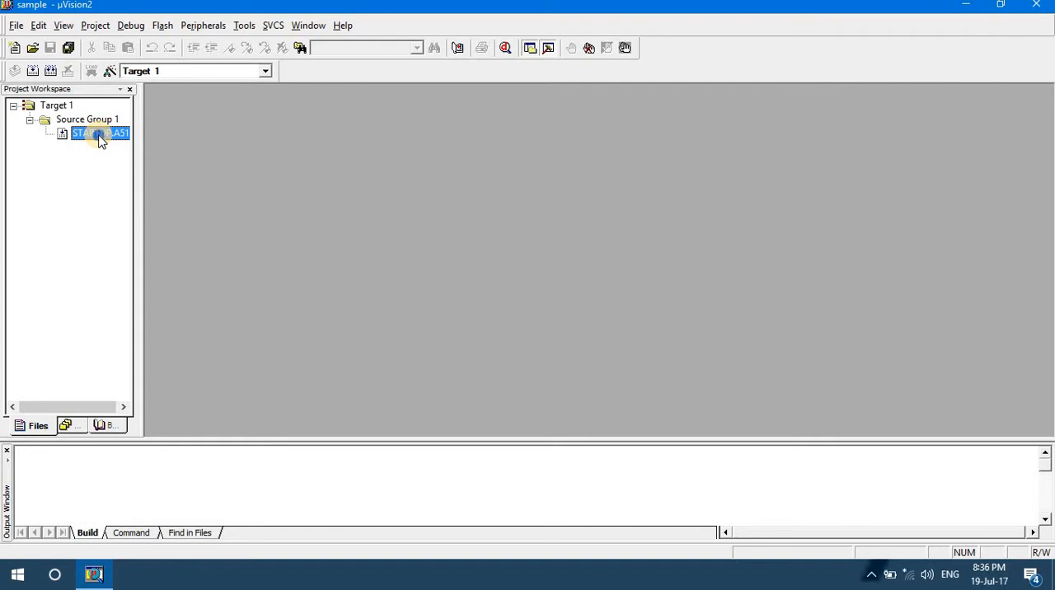
{"action": "right_click", "coordinate": [101, 133]}
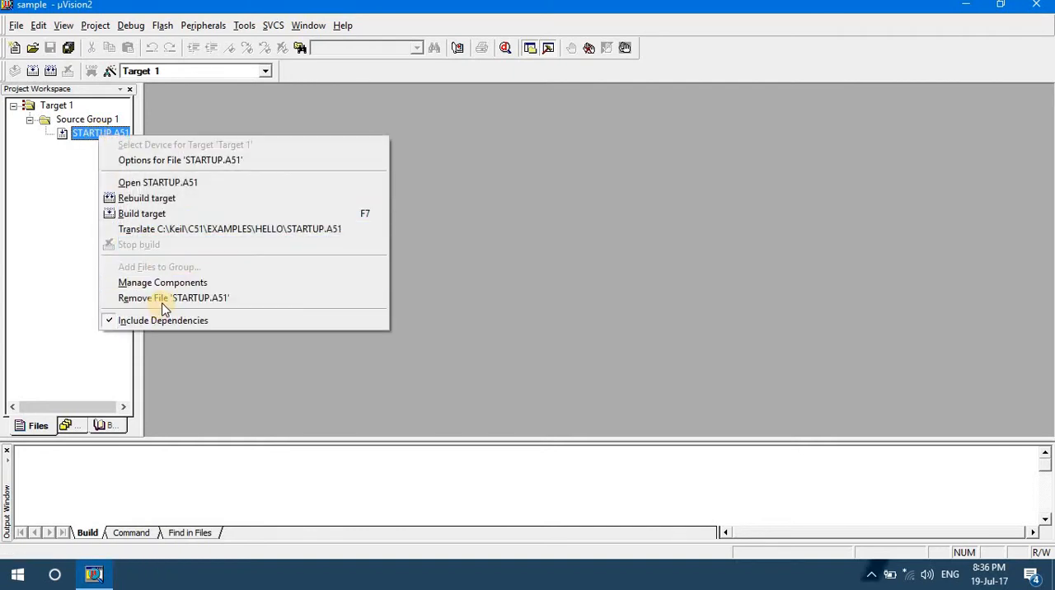
{"action": "left_click", "coordinate": [173, 297]}
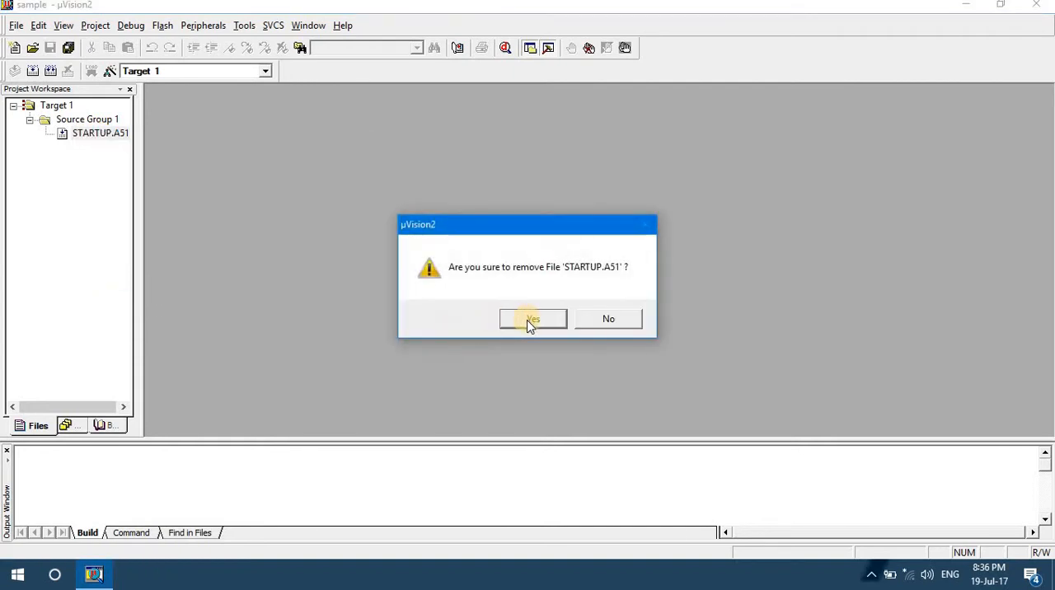
{"action": "left_click", "coordinate": [533, 319]}
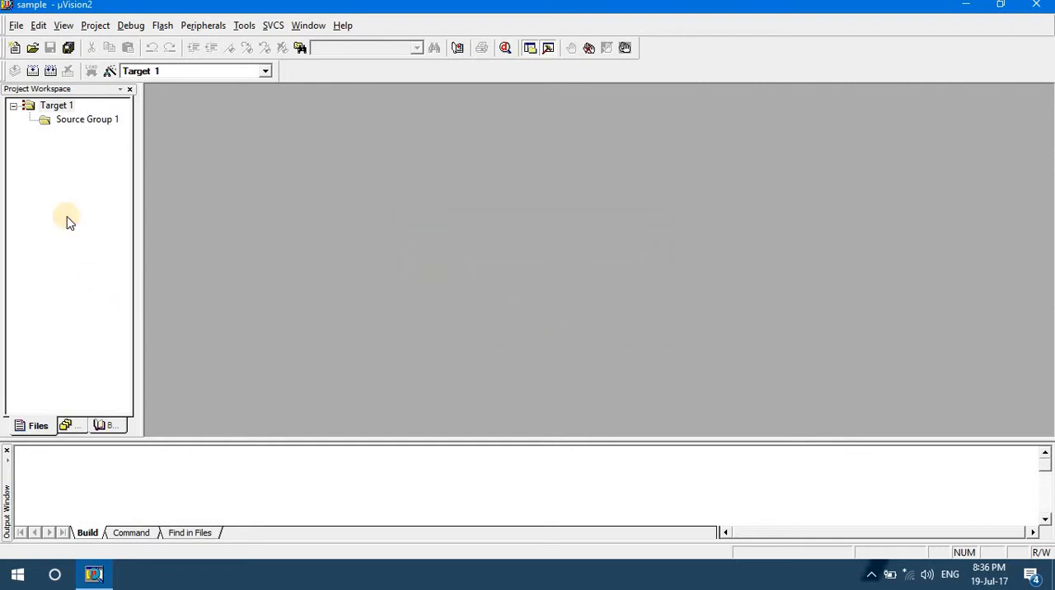
{"action": "mouse_move", "coordinate": [212, 186]}
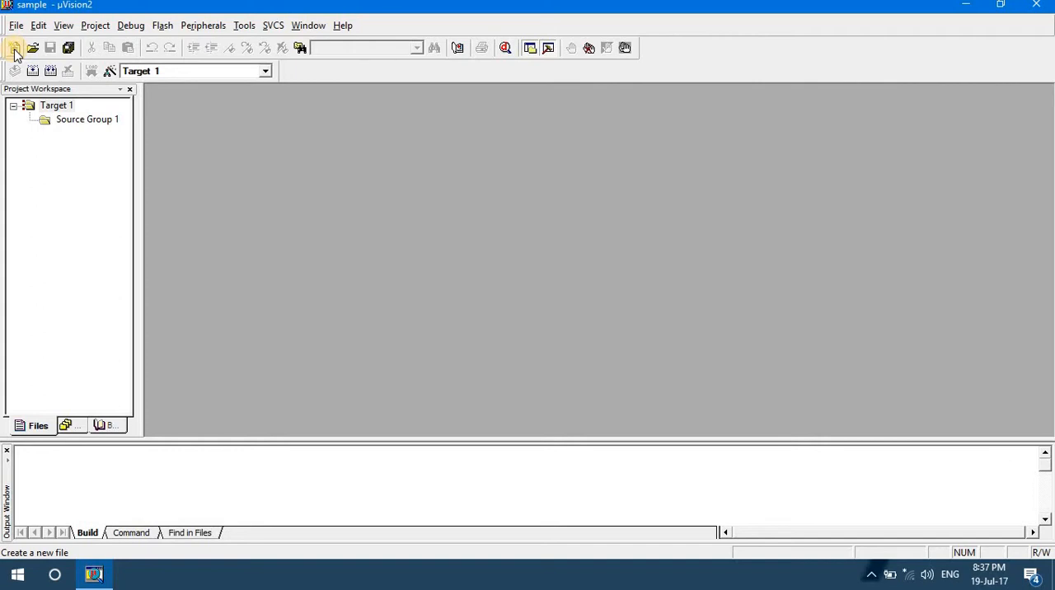
Start a new source file and enter the lines 'mov a, #09h' and 'end'.
{"action": "left_click", "coordinate": [14, 47]}
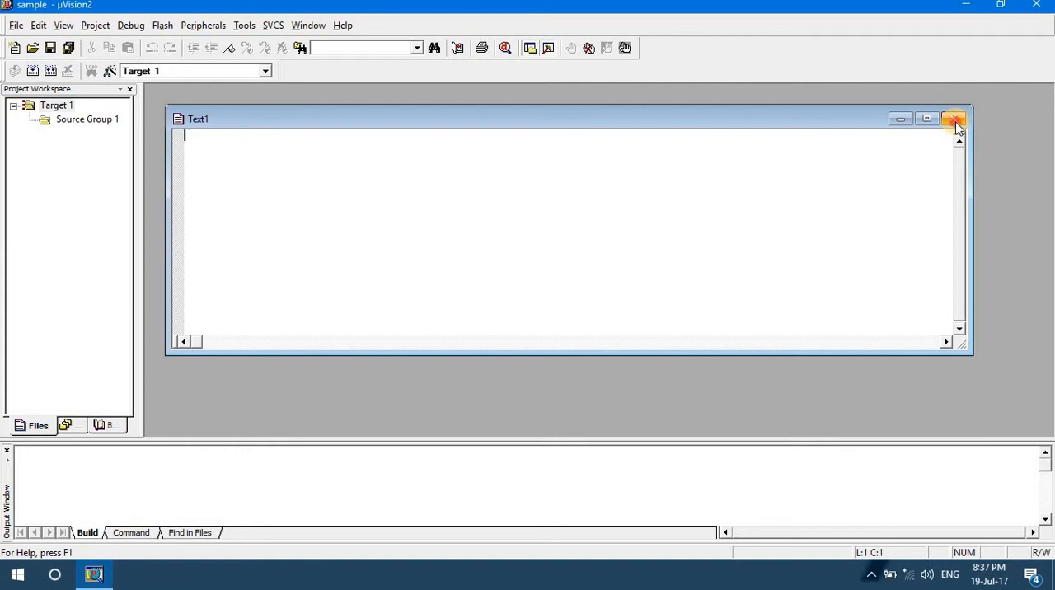
{"action": "left_click", "coordinate": [15, 25]}
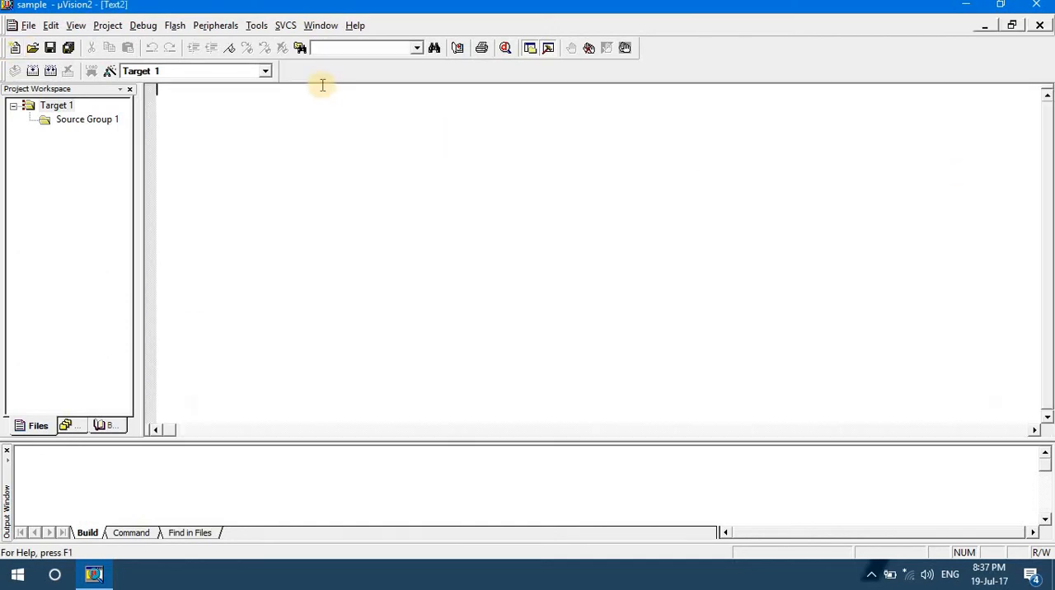
{"action": "mouse_move", "coordinate": [200, 99]}
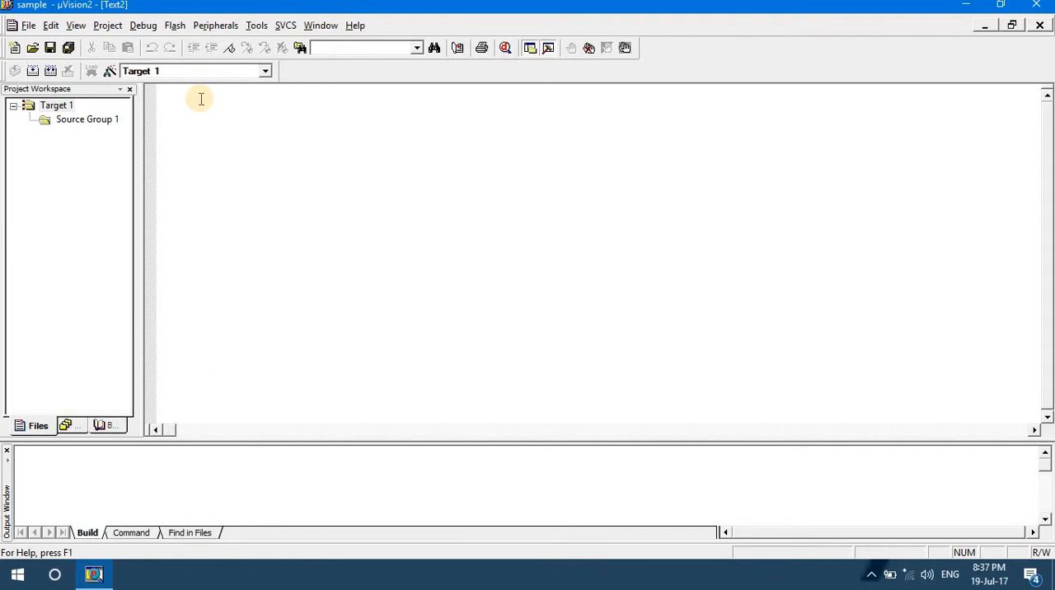
{"action": "type", "text": "mov a, #09"}
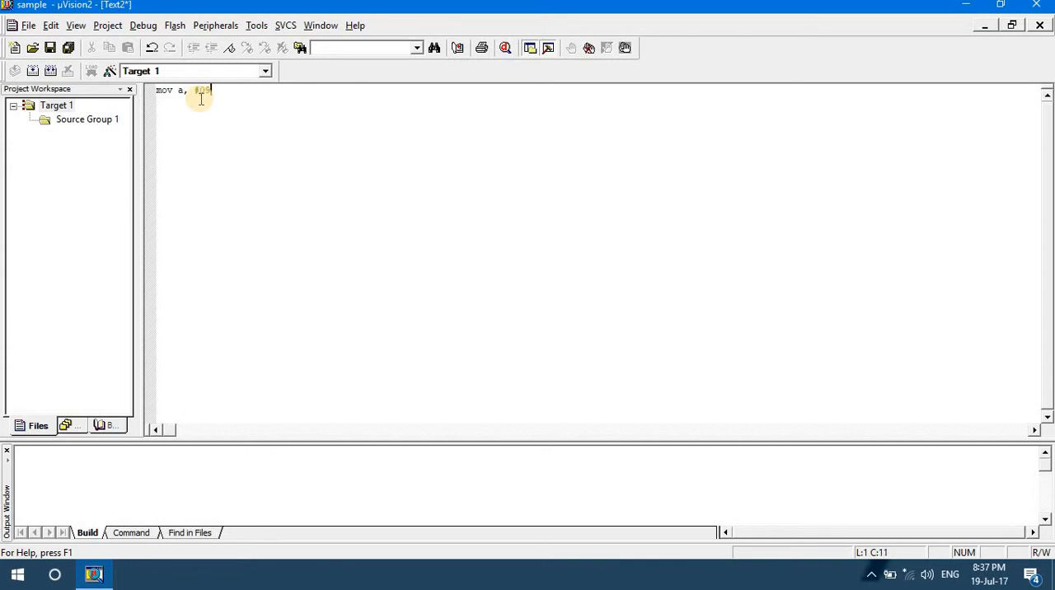
{"action": "type", "text": "e"}
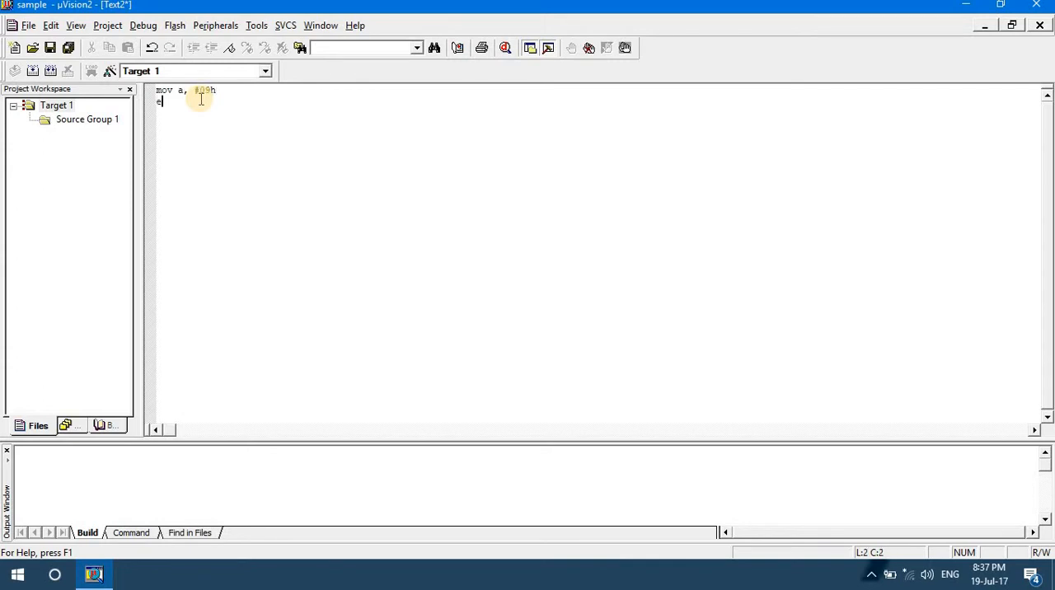
{"action": "type", "text": "nd"}
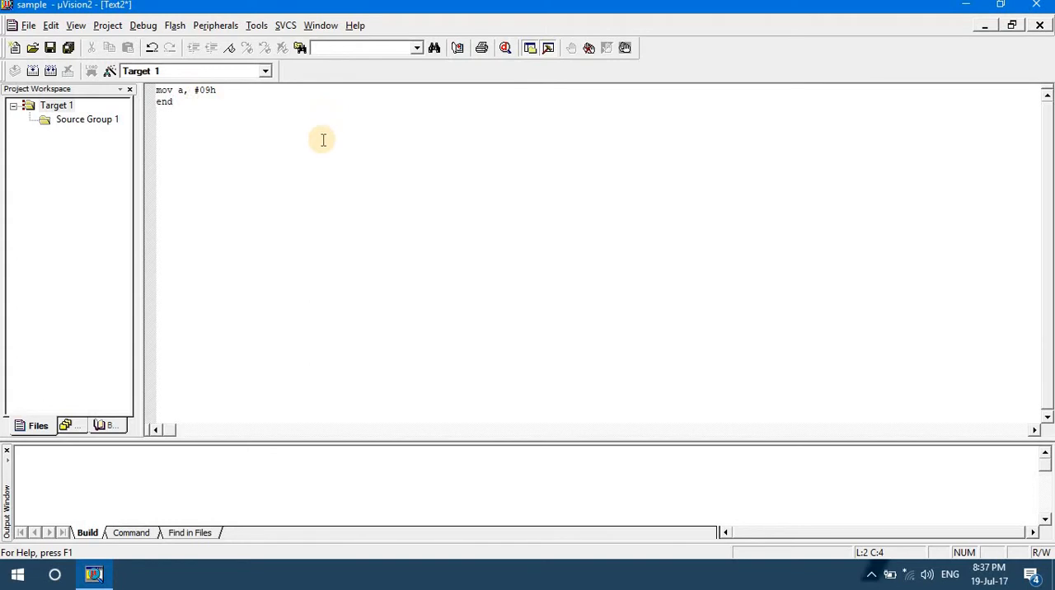
{"action": "mouse_move", "coordinate": [287, 174]}
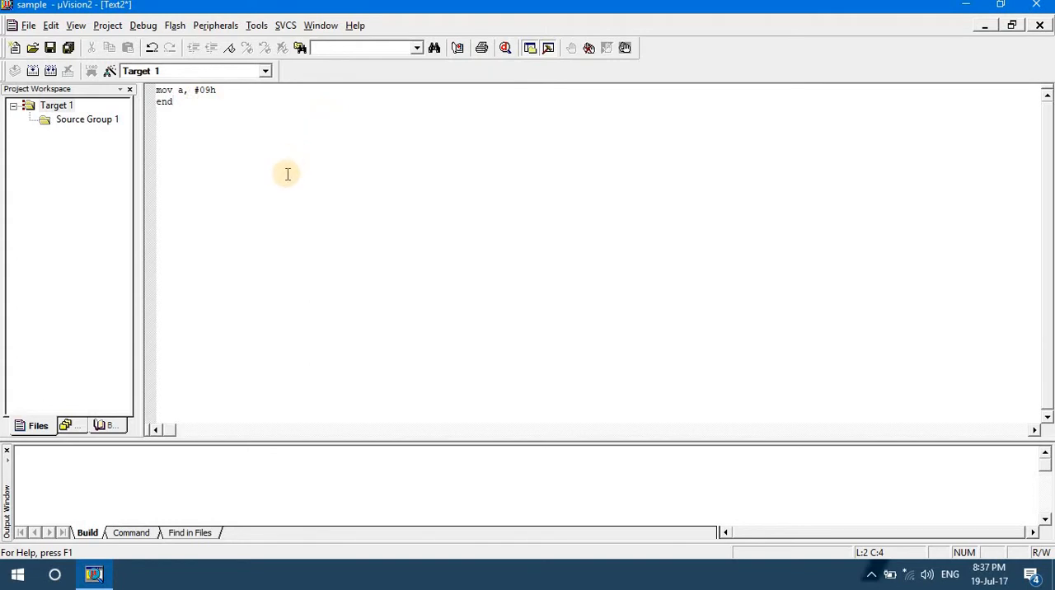
{"action": "mouse_move", "coordinate": [284, 141]}
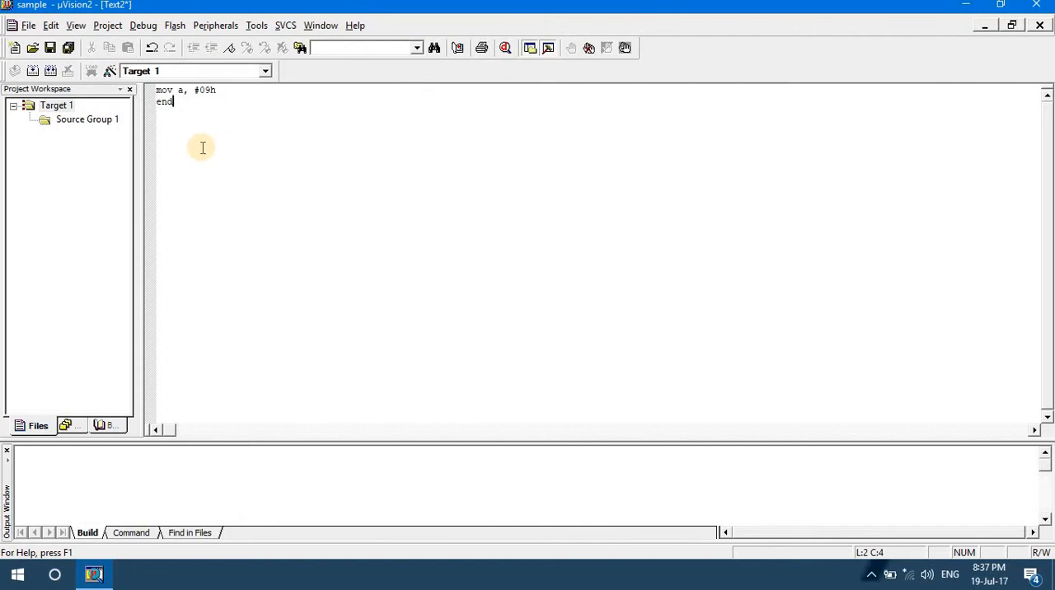
Save the two-line program from the File menu under the name sample.asm in HELLO.
{"action": "left_click", "coordinate": [28, 25]}
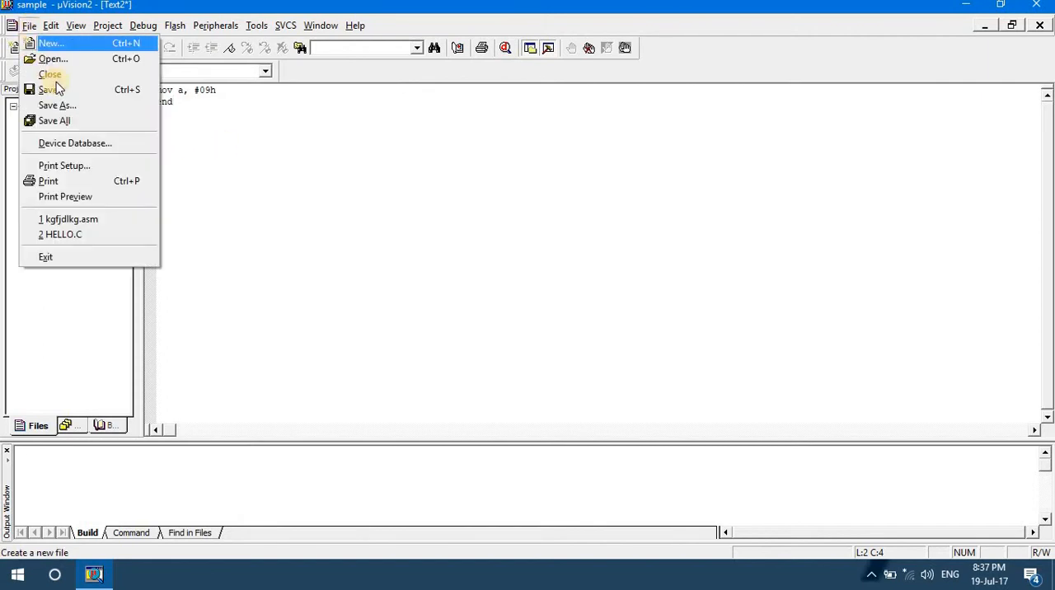
{"action": "left_click", "coordinate": [57, 106]}
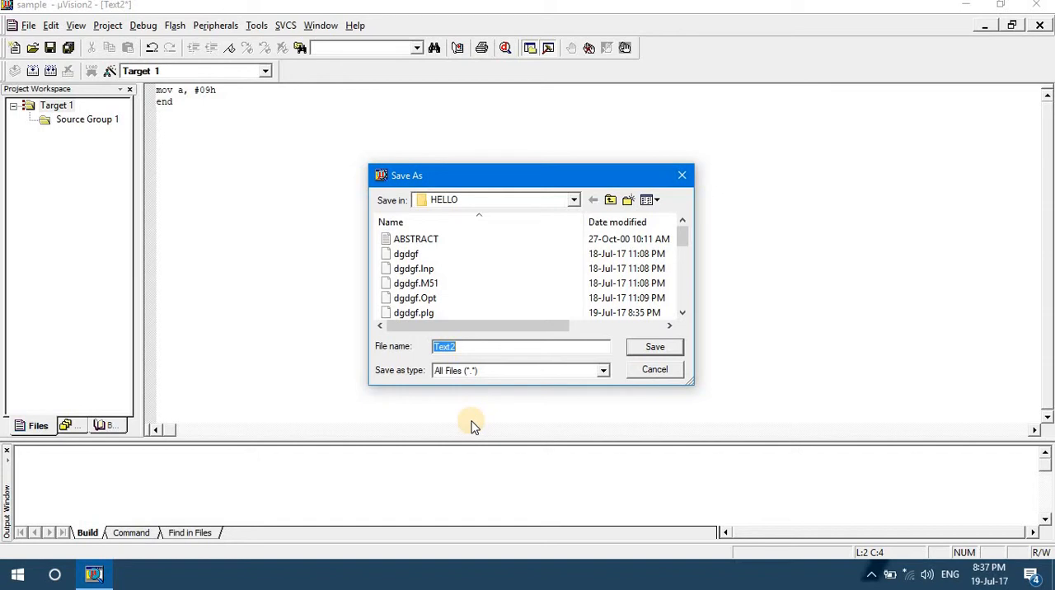
{"action": "type", "text": "sample.asm"}
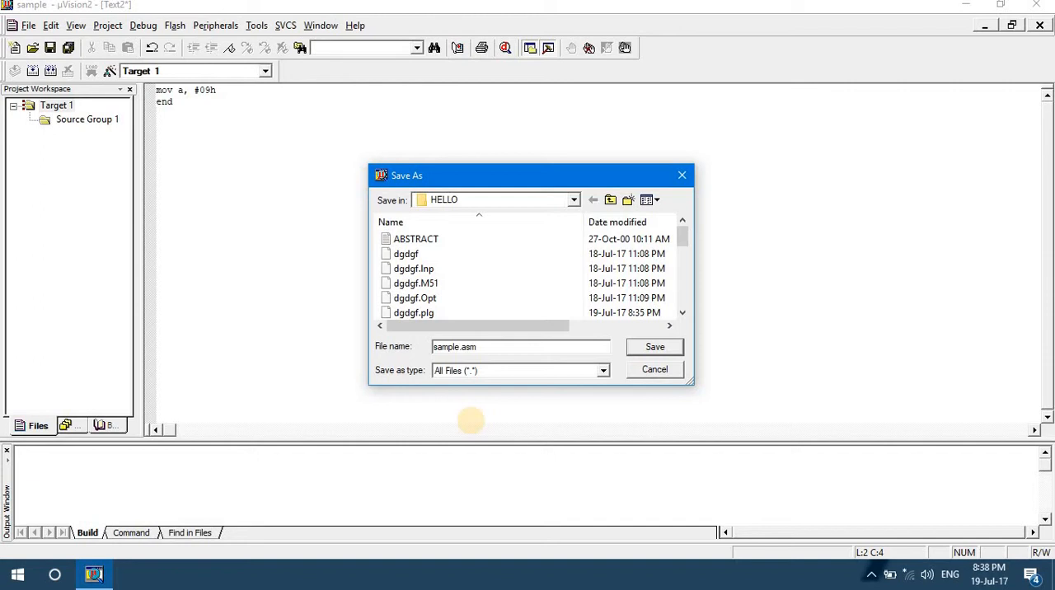
{"action": "left_click", "coordinate": [519, 347]}
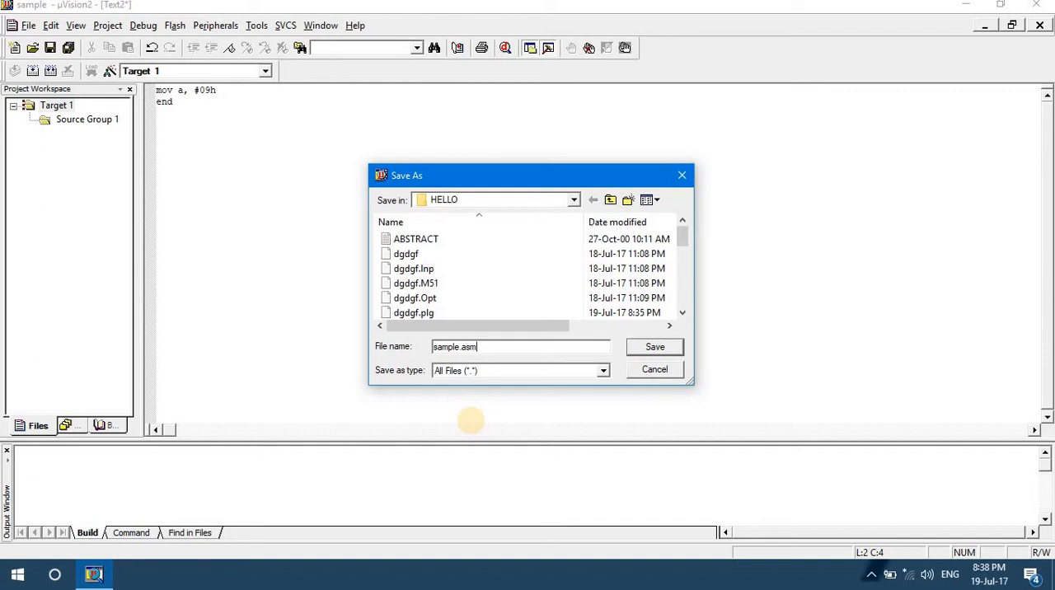
{"action": "mouse_move", "coordinate": [474, 427]}
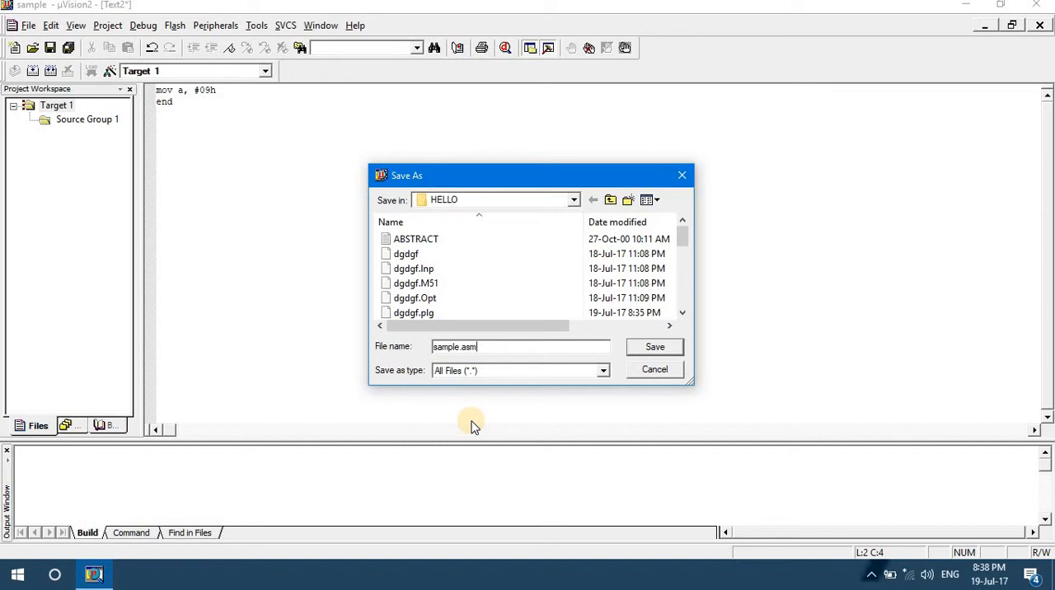
{"action": "left_click", "coordinate": [655, 346]}
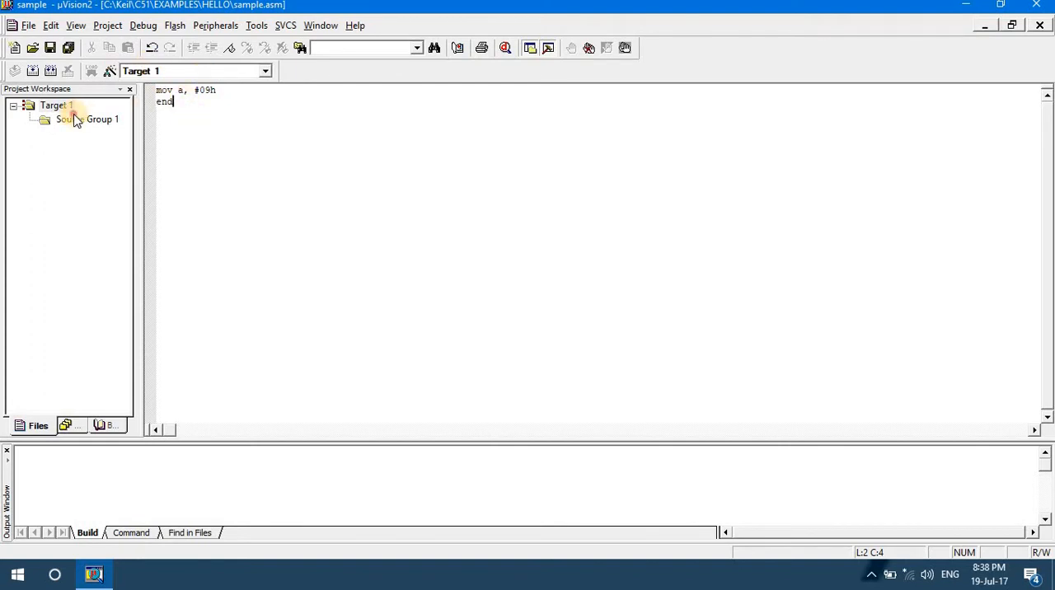
Open Add Files for Source Group 1, filter to assembly files, and select sample.asm.
{"action": "left_click", "coordinate": [87, 119]}
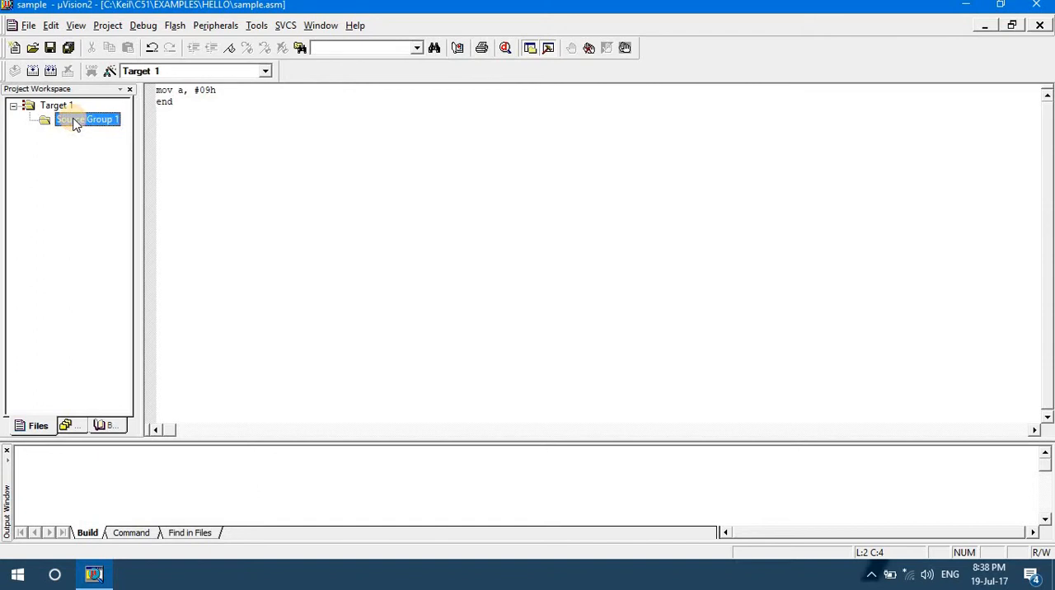
{"action": "right_click", "coordinate": [82, 120]}
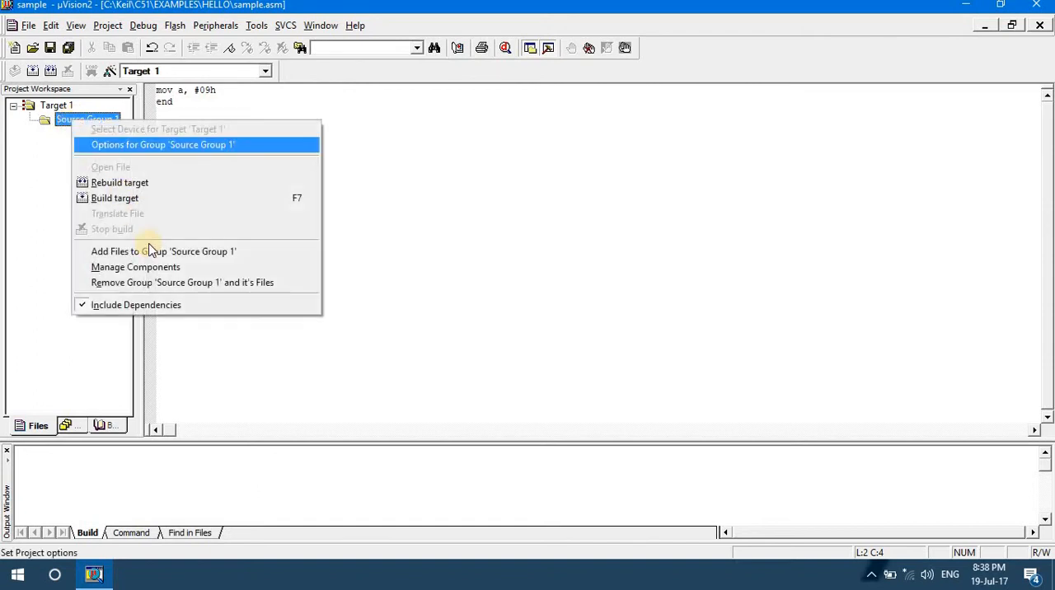
{"action": "mouse_move", "coordinate": [163, 251]}
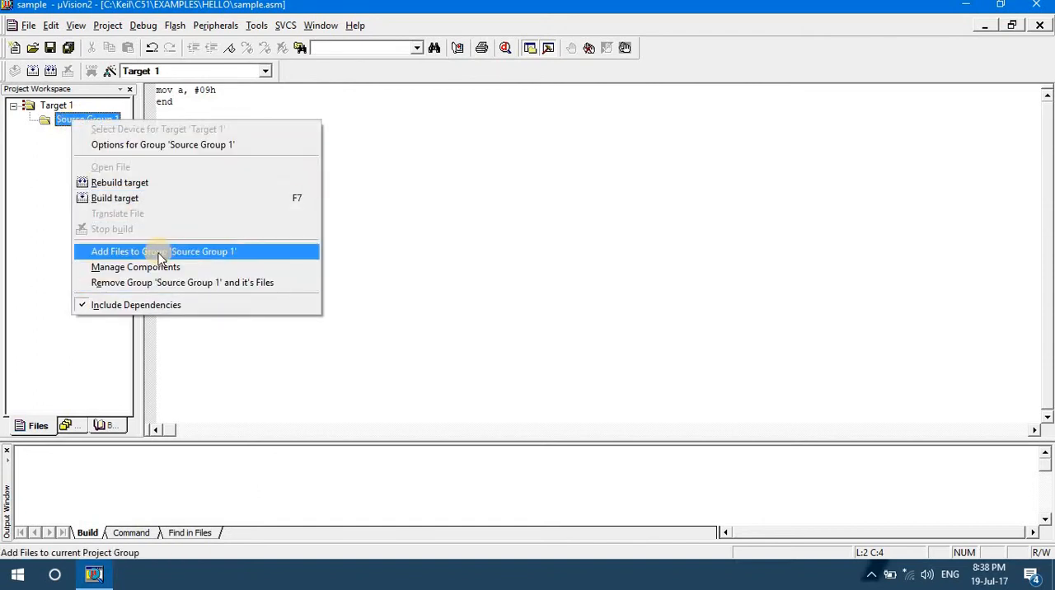
{"action": "left_click", "coordinate": [162, 252]}
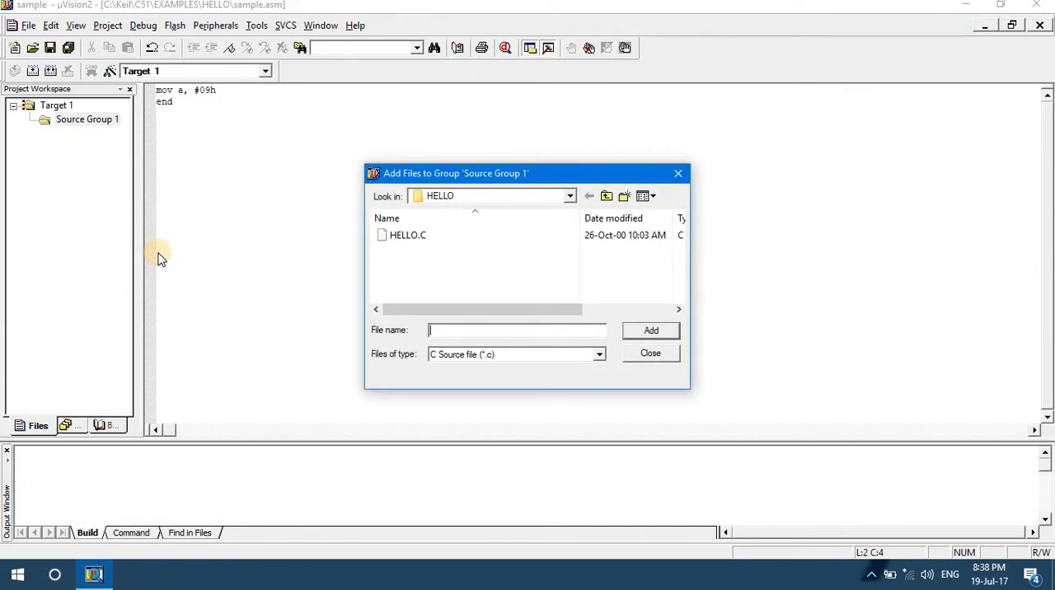
{"action": "mouse_move", "coordinate": [369, 342]}
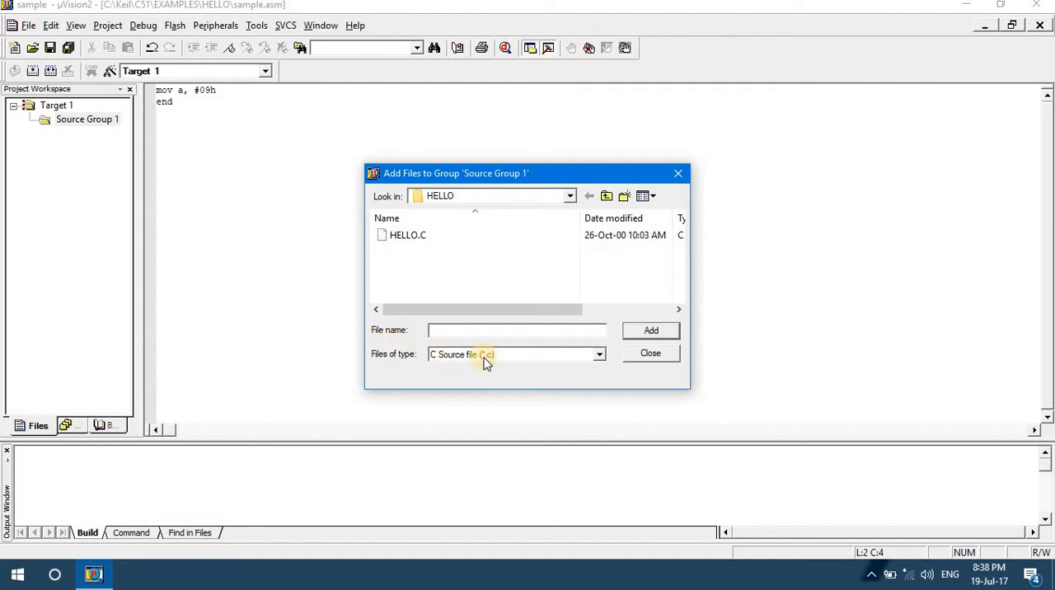
{"action": "left_click", "coordinate": [598, 353]}
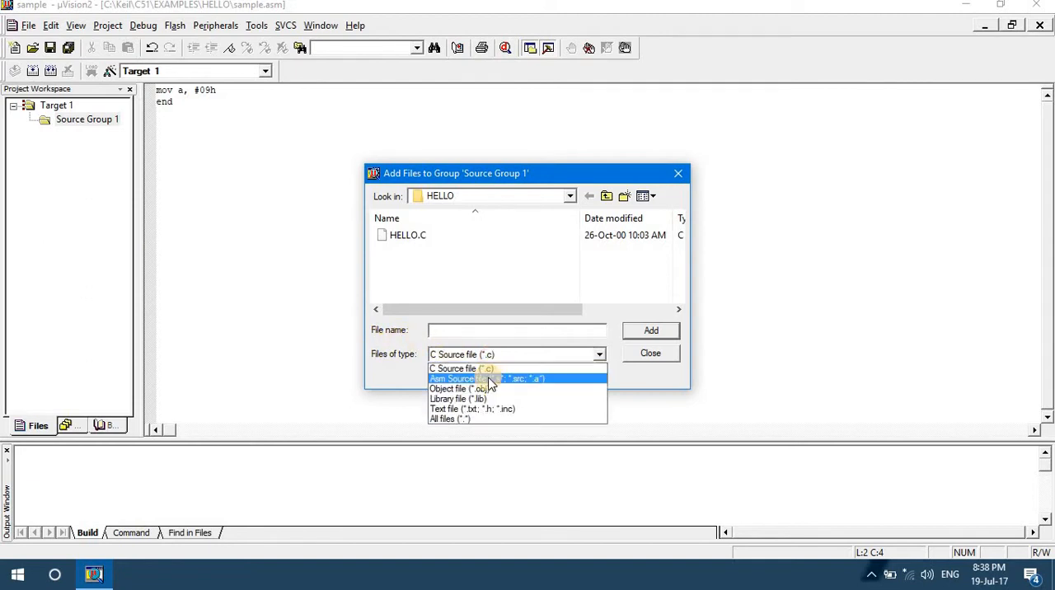
{"action": "left_click", "coordinate": [461, 378]}
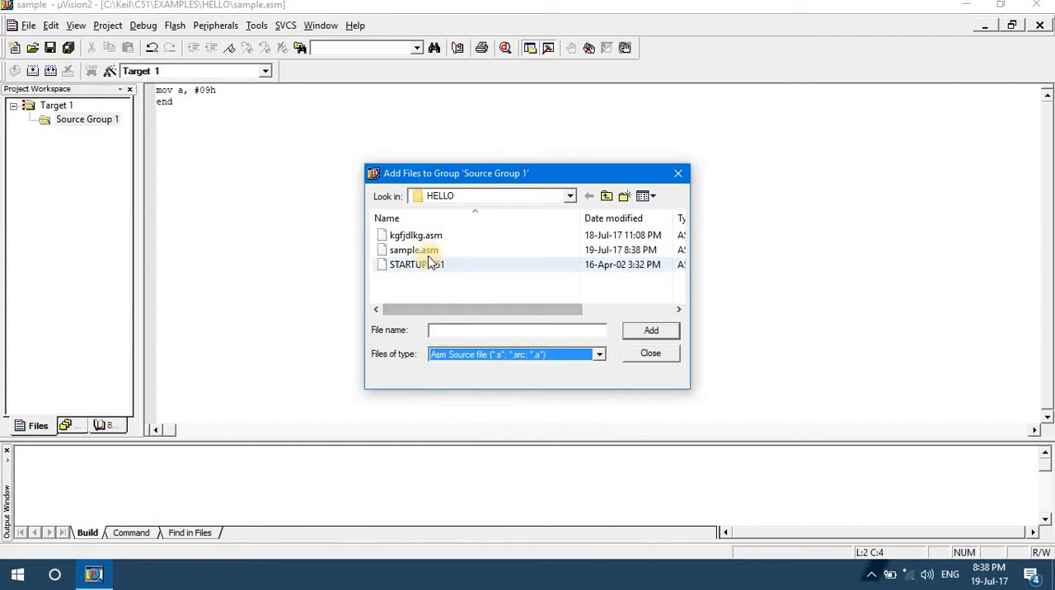
{"action": "left_click", "coordinate": [412, 249]}
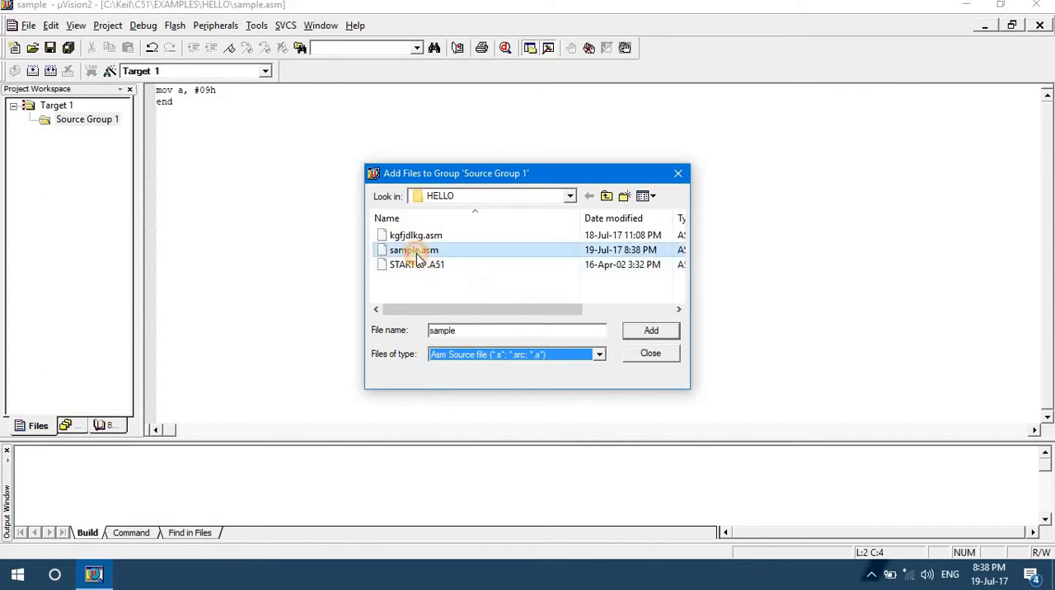
{"action": "mouse_move", "coordinate": [452, 252]}
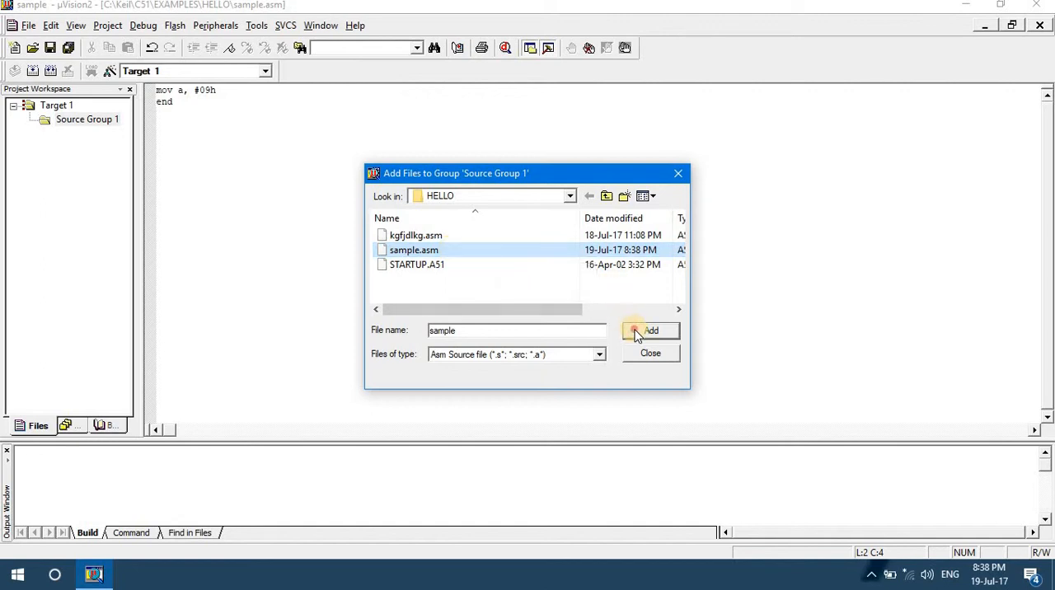
Add sample.asm, dismiss the already-a-member warning, and close the dialog.
{"action": "left_click", "coordinate": [650, 331]}
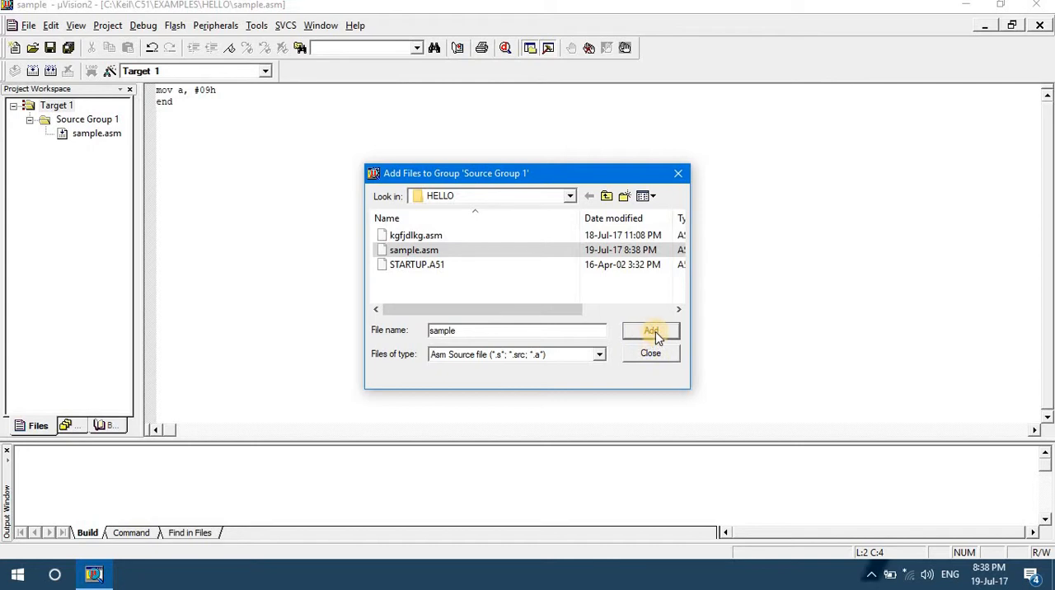
{"action": "left_click", "coordinate": [650, 330]}
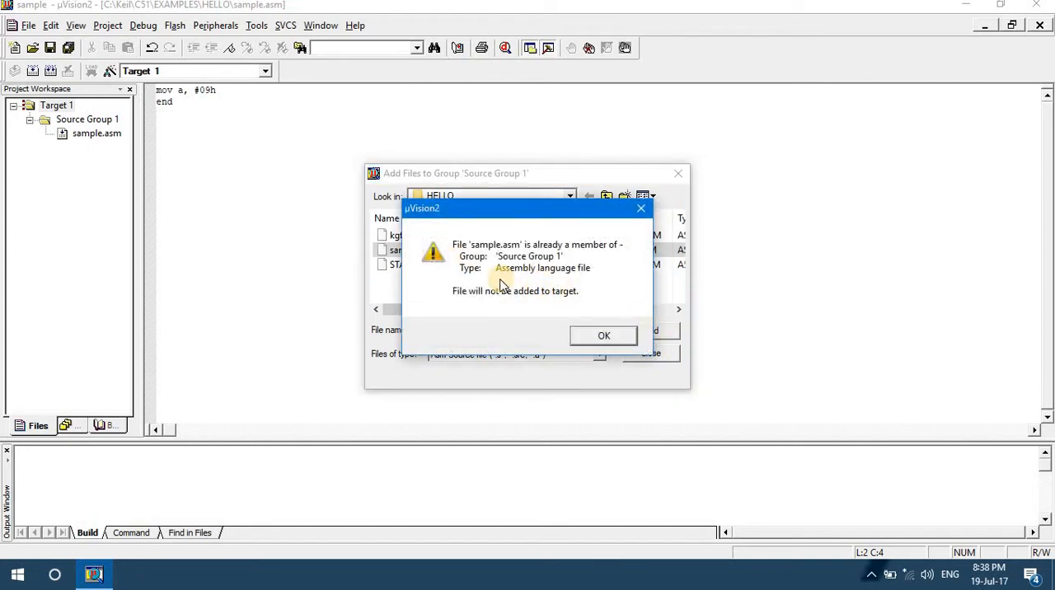
{"action": "left_click", "coordinate": [603, 335]}
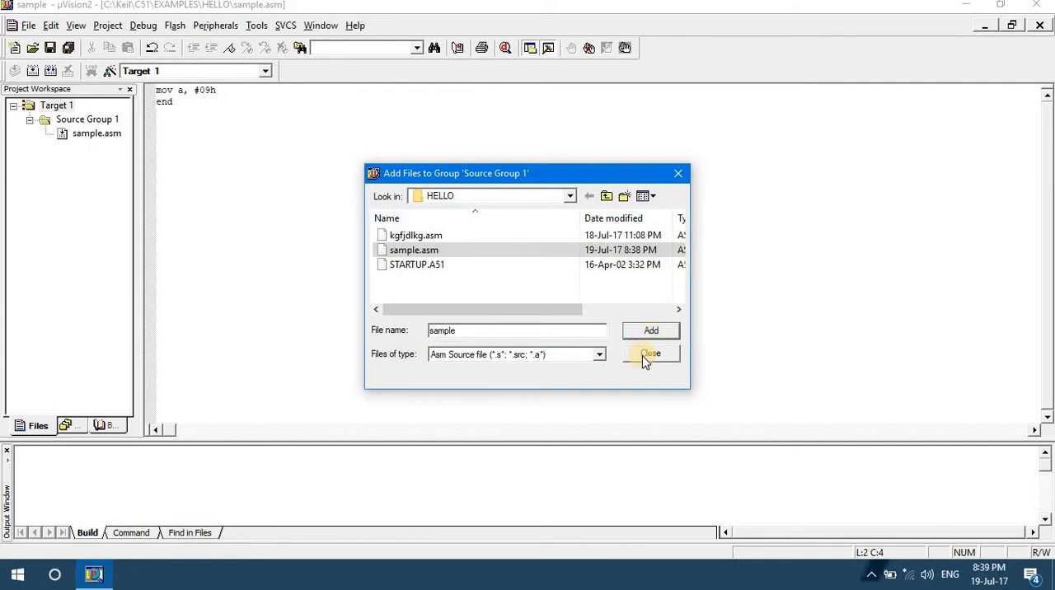
{"action": "left_click", "coordinate": [650, 353]}
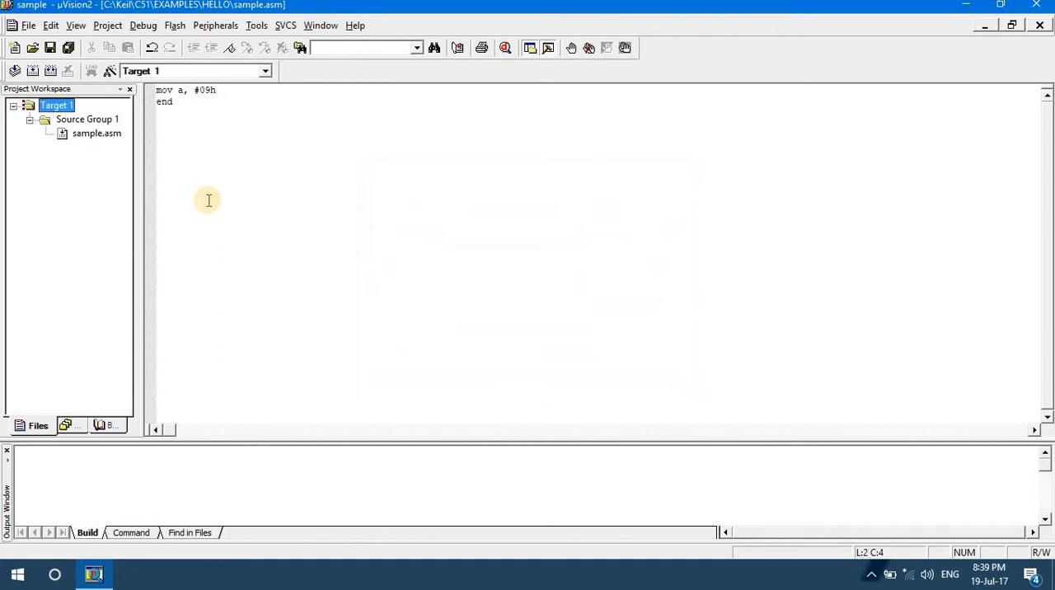
Select sample.asm and bring up its context menu for building the target.
{"action": "left_click", "coordinate": [97, 133]}
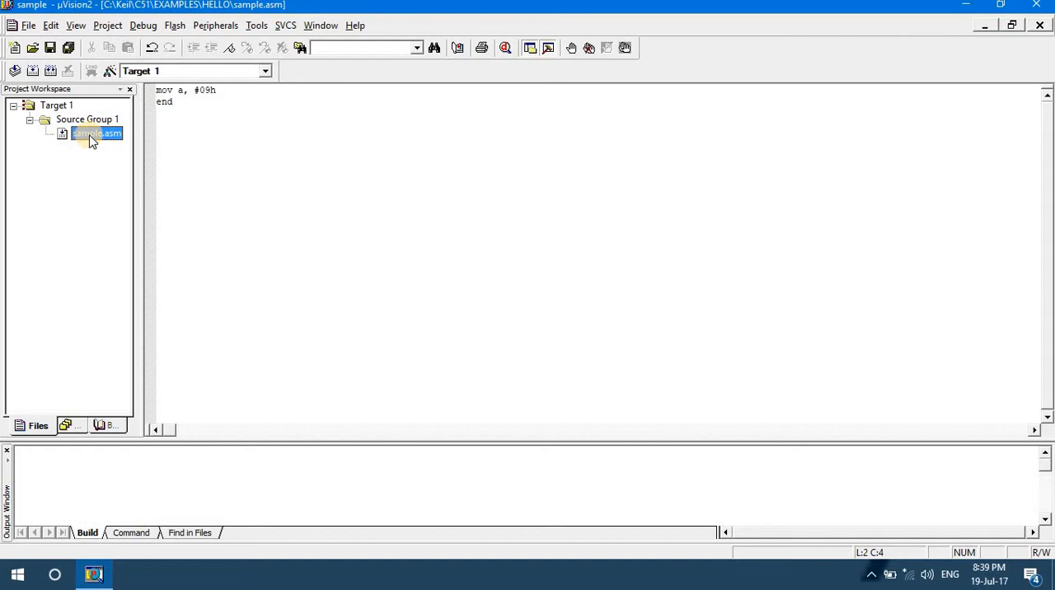
{"action": "right_click", "coordinate": [95, 133]}
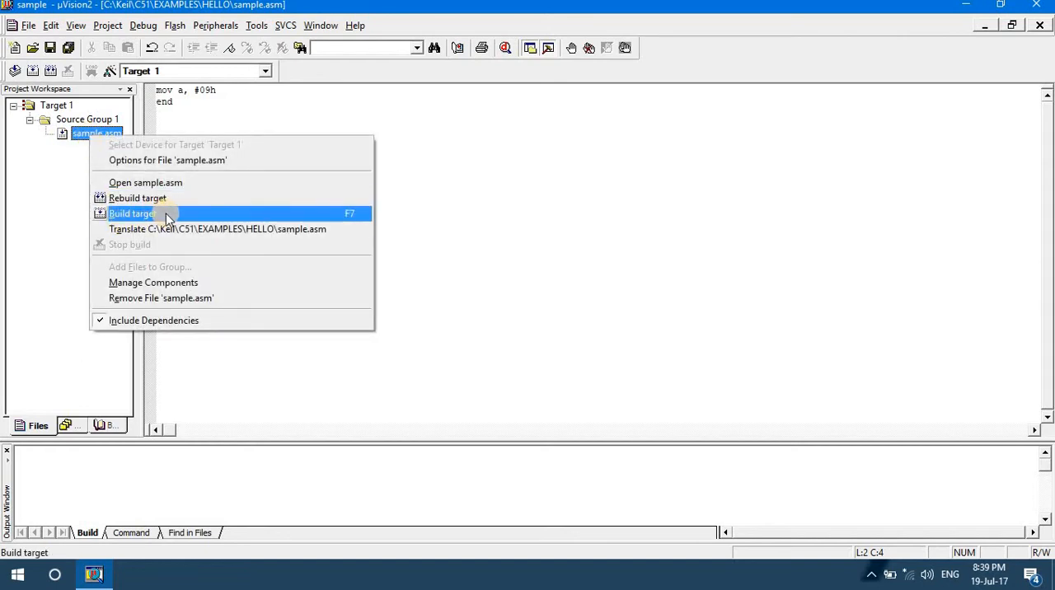
{"action": "mouse_move", "coordinate": [180, 217]}
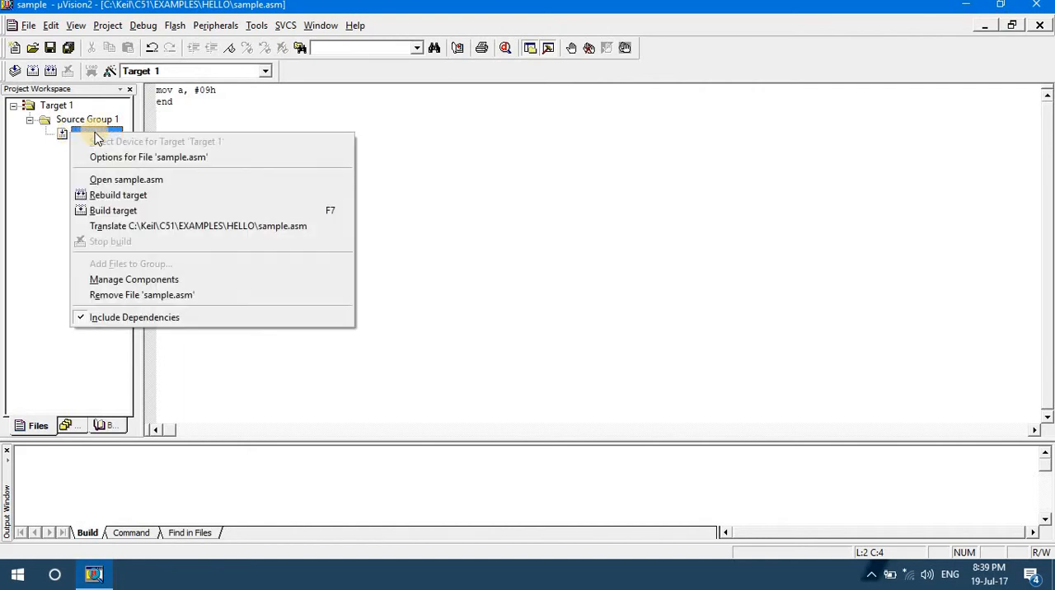
{"action": "mouse_move", "coordinate": [112, 211]}
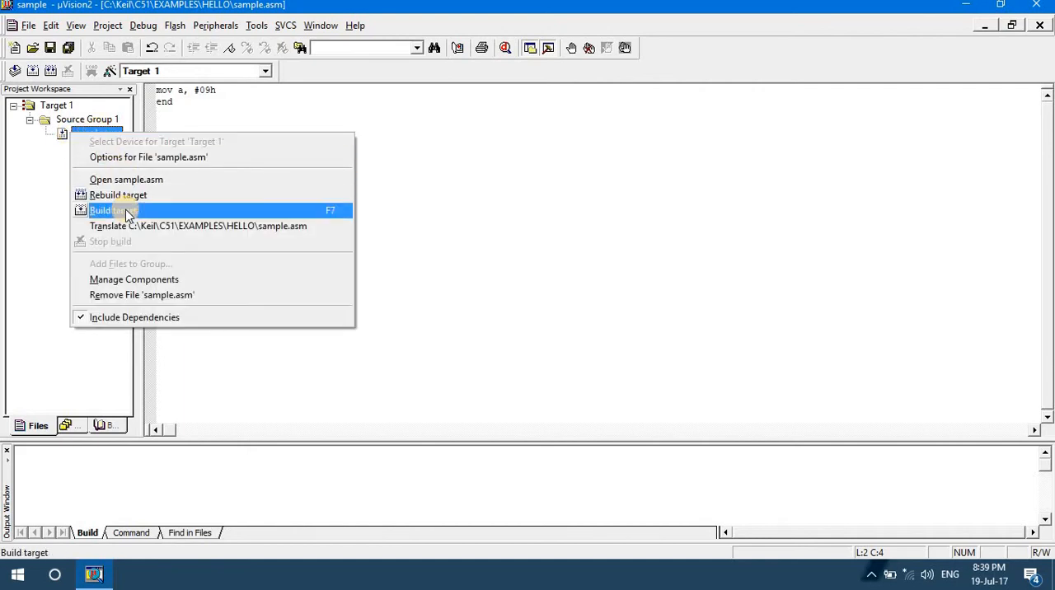
{"action": "mouse_move", "coordinate": [118, 196]}
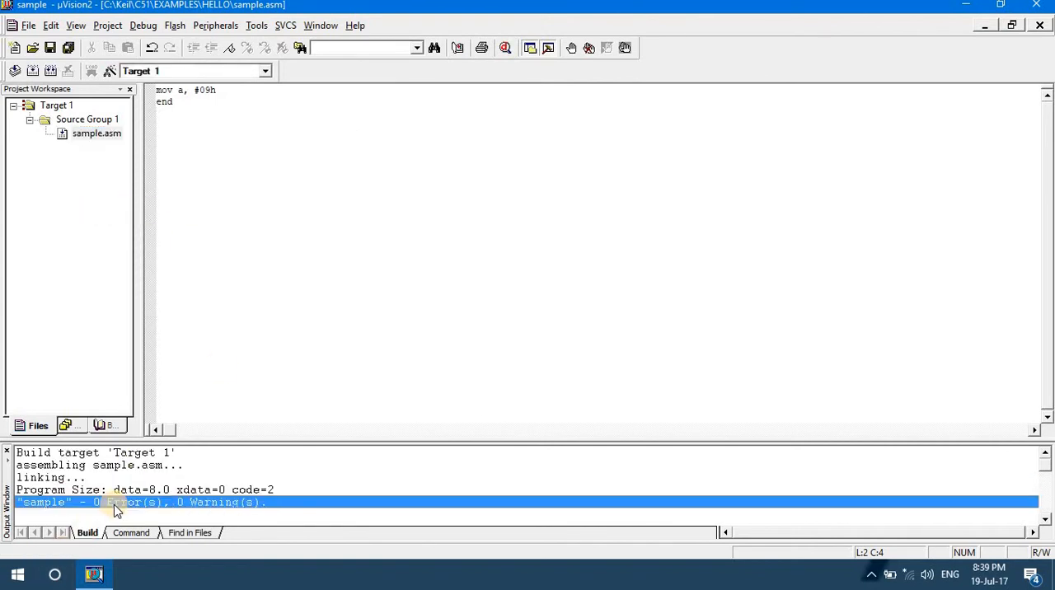
{"action": "mouse_move", "coordinate": [204, 508]}
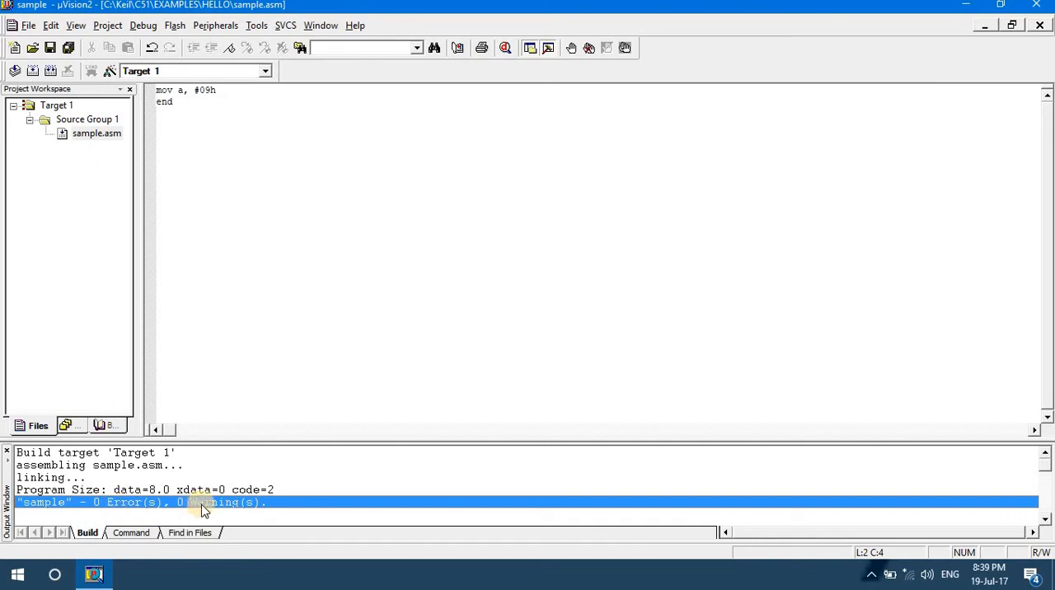
{"action": "mouse_move", "coordinate": [128, 507]}
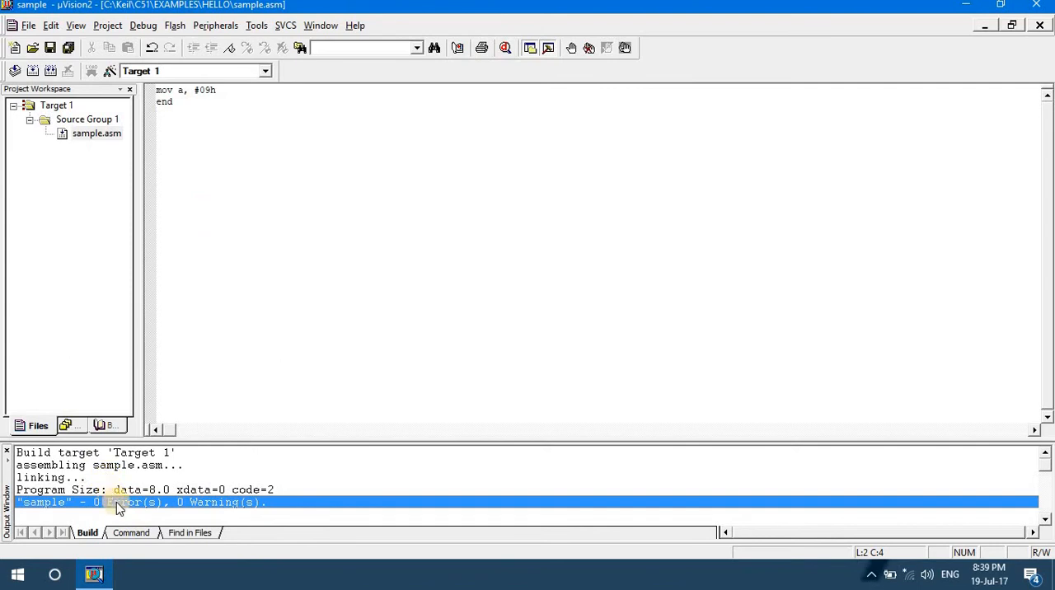
{"action": "mouse_move", "coordinate": [201, 230]}
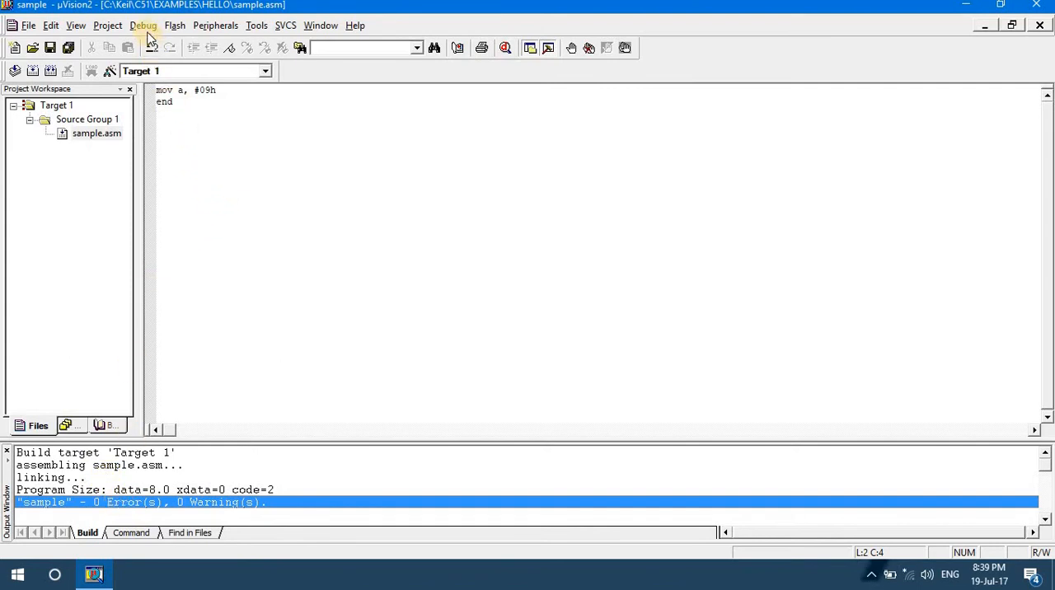
{"action": "mouse_move", "coordinate": [520, 342]}
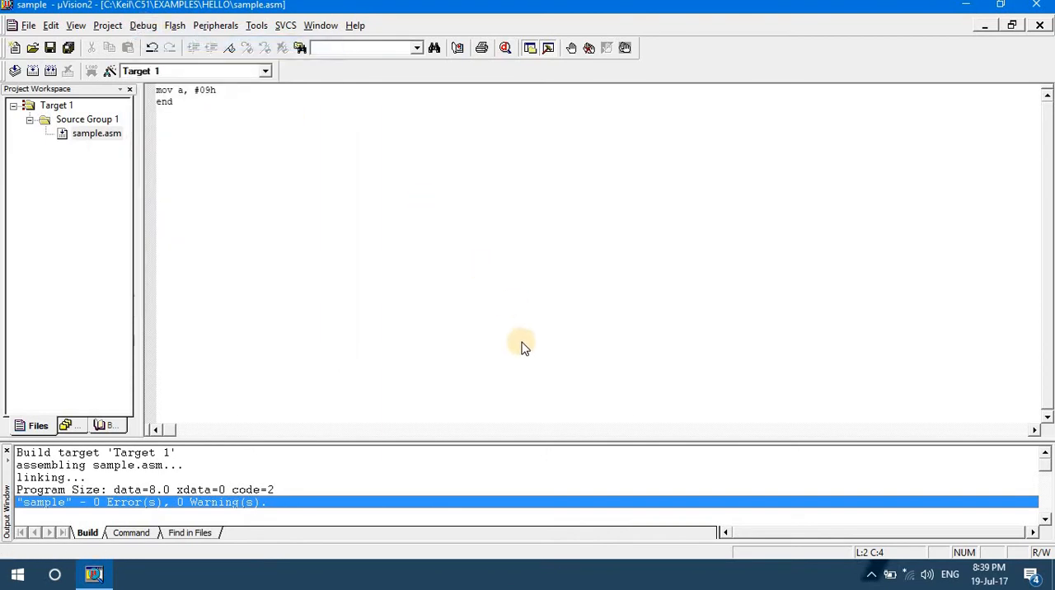
Start a debug session, dismiss the evaluation notice, and step once so a = 0x09.
{"action": "left_click", "coordinate": [142, 25]}
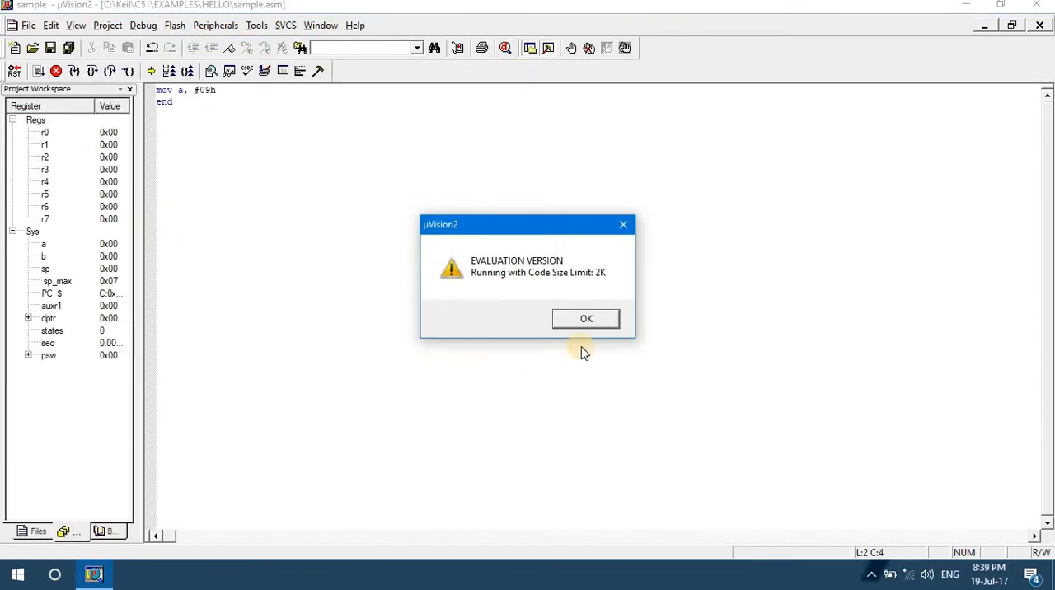
{"action": "left_click", "coordinate": [585, 319]}
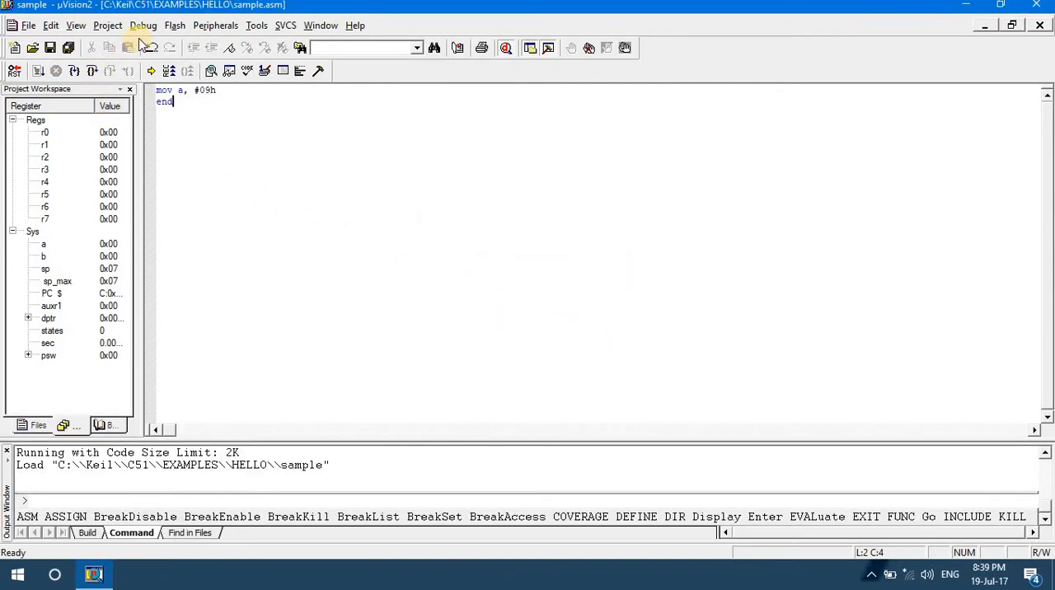
{"action": "left_click", "coordinate": [143, 24]}
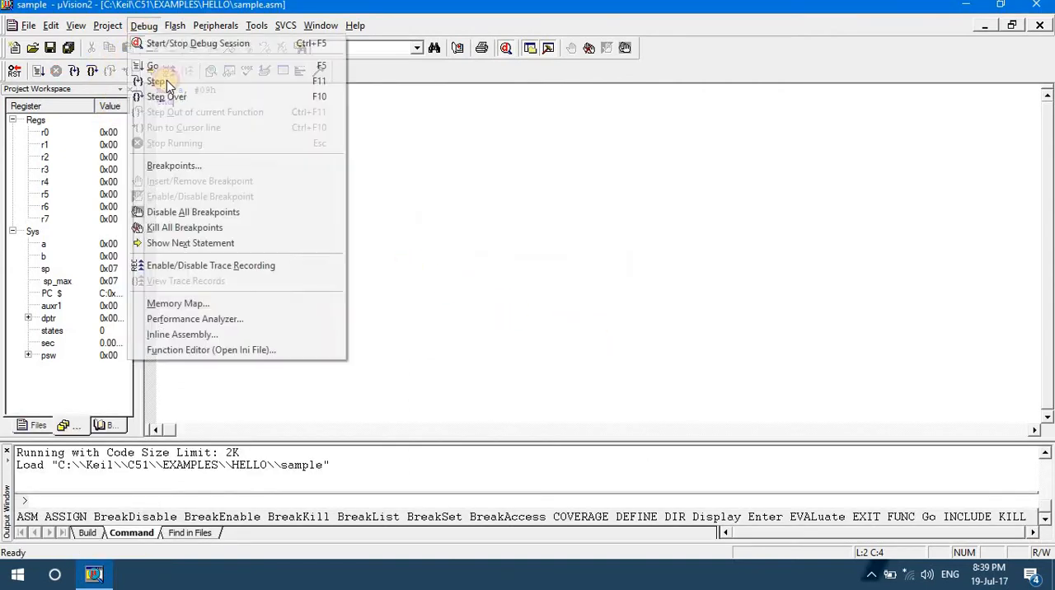
{"action": "left_click", "coordinate": [156, 81]}
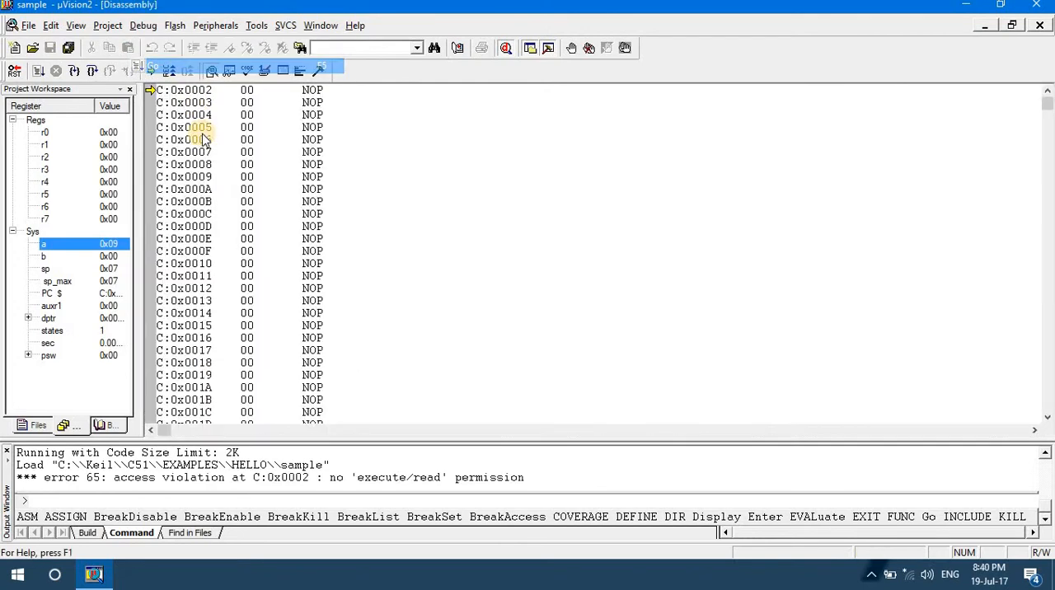
{"action": "left_click", "coordinate": [108, 244]}
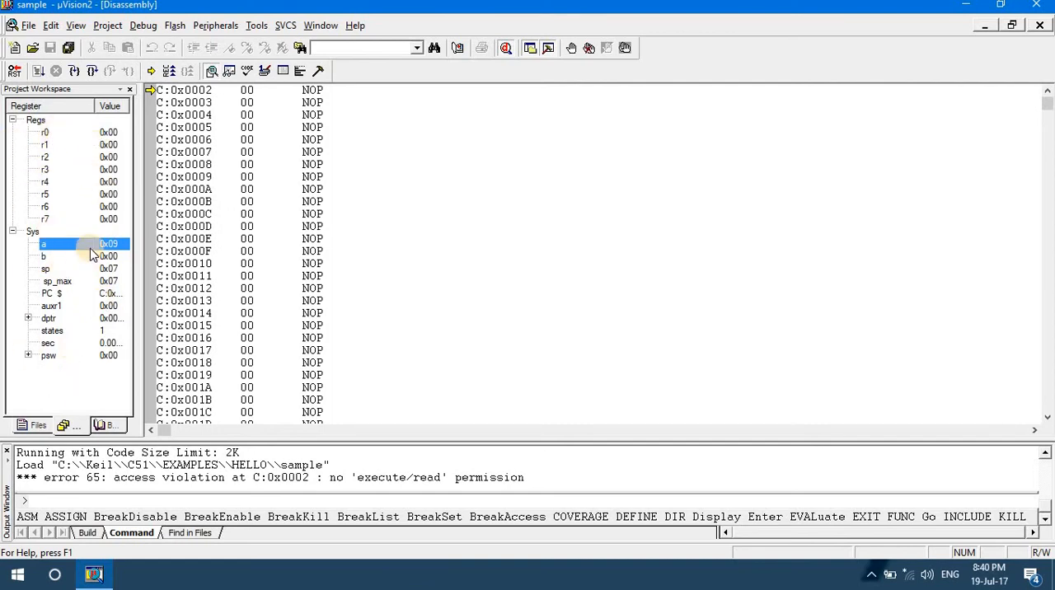
{"action": "mouse_move", "coordinate": [84, 251]}
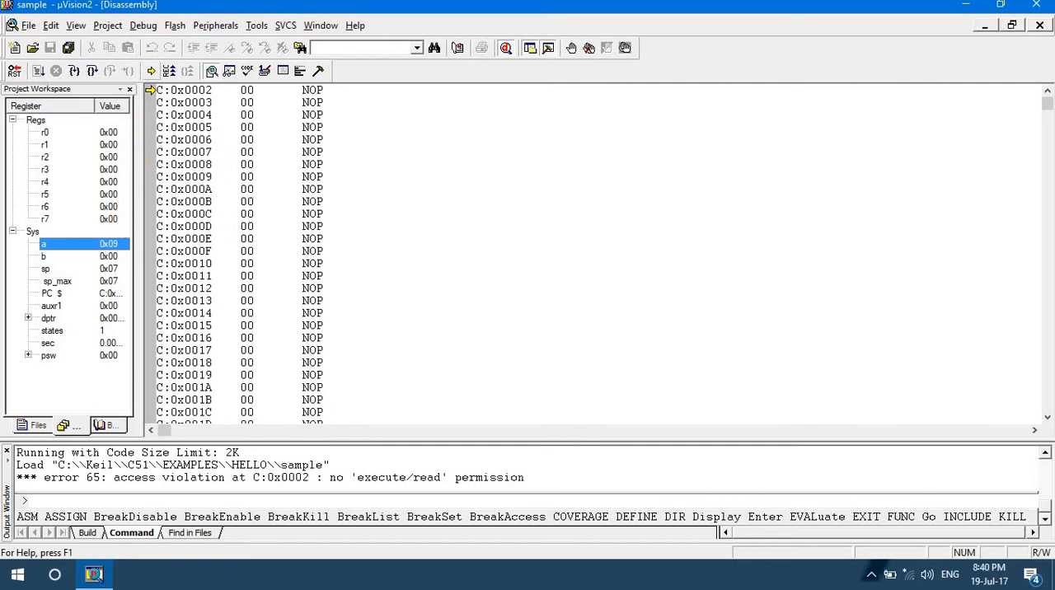
Stop debugging, then remove sample.asm from the project and confirm.
{"action": "left_click", "coordinate": [143, 25]}
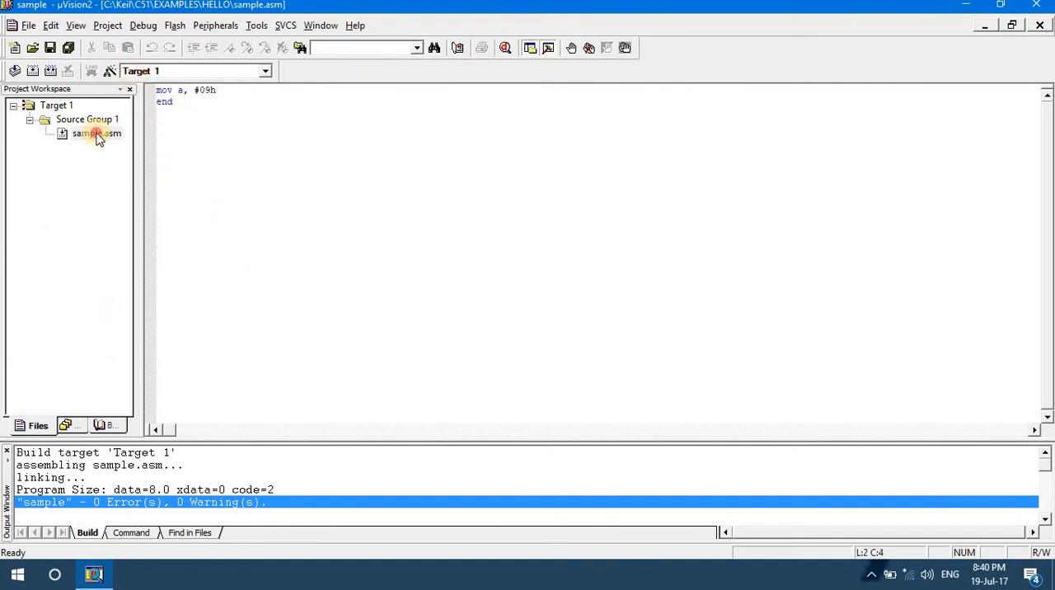
{"action": "right_click", "coordinate": [97, 134]}
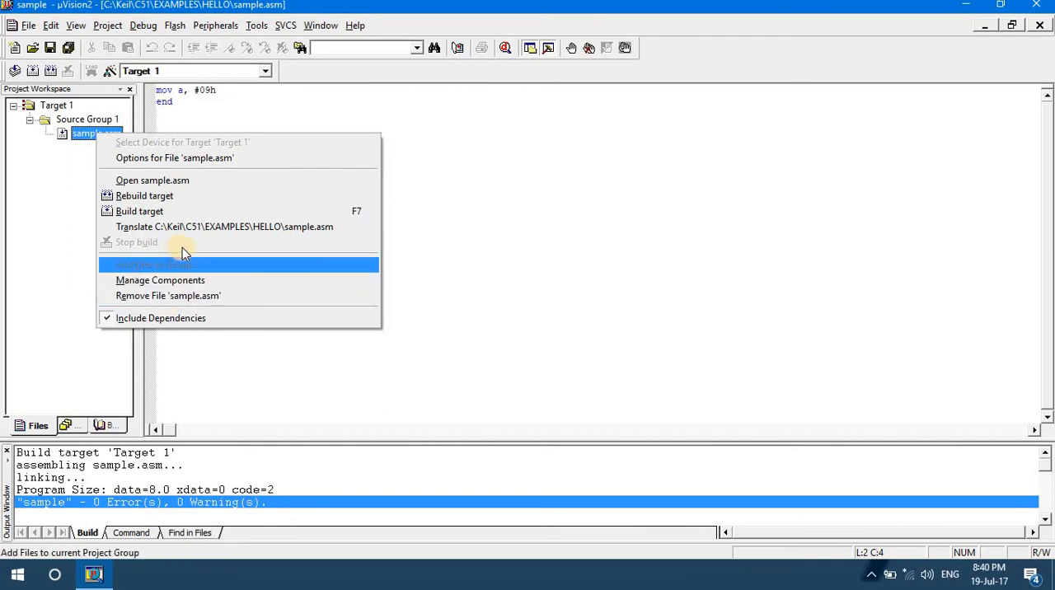
{"action": "left_click", "coordinate": [168, 295]}
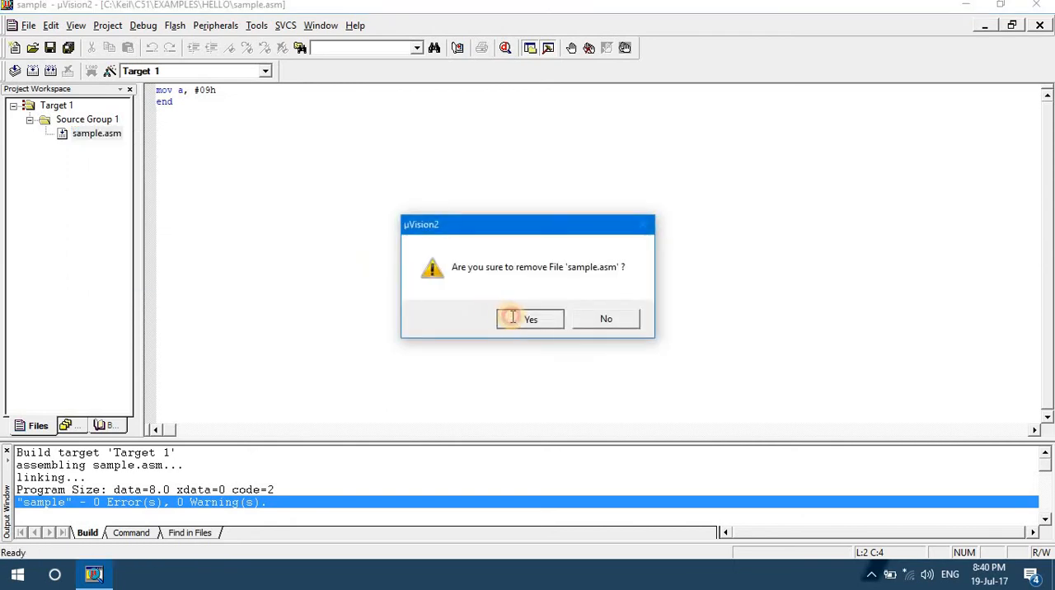
{"action": "left_click", "coordinate": [529, 319]}
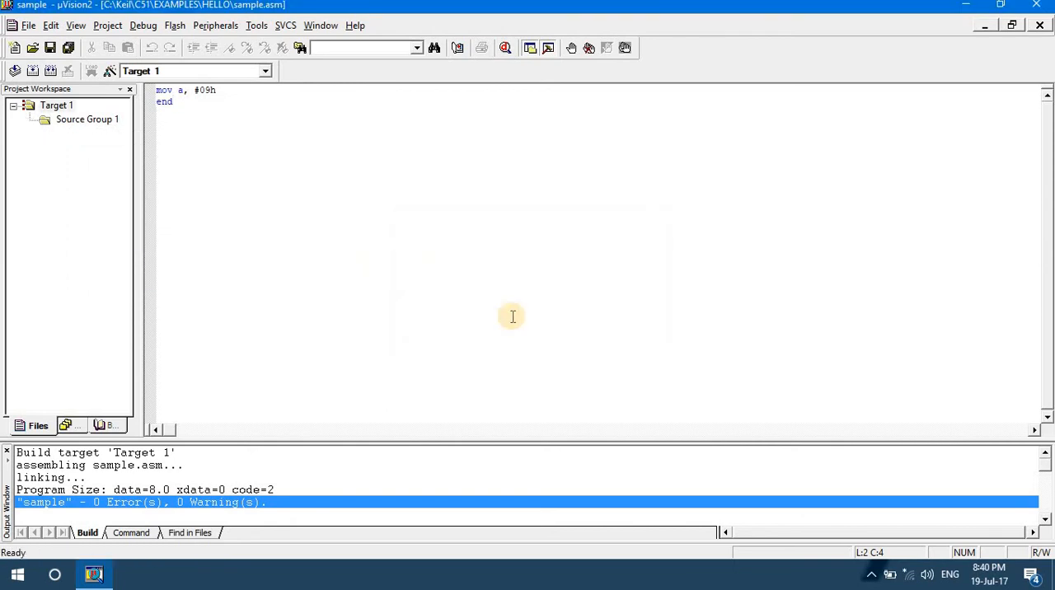
{"action": "mouse_move", "coordinate": [370, 319]}
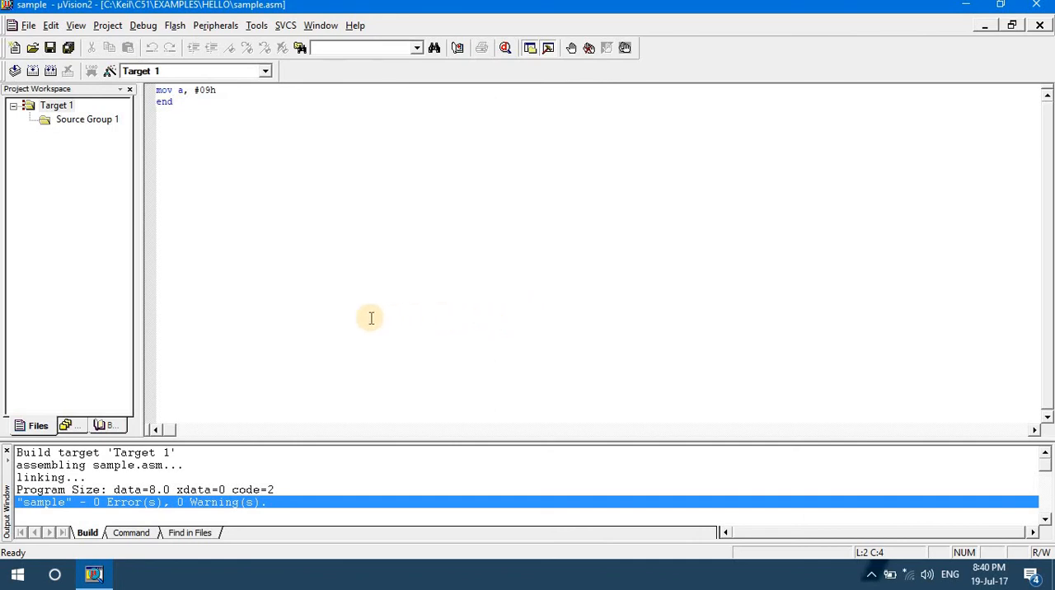
{"action": "mouse_move", "coordinate": [348, 313]}
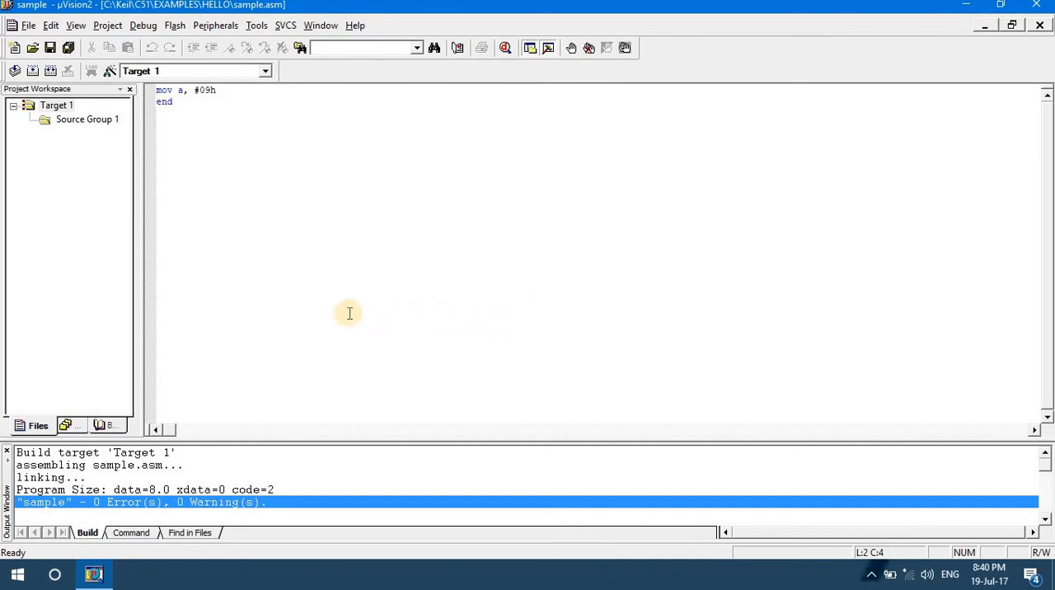